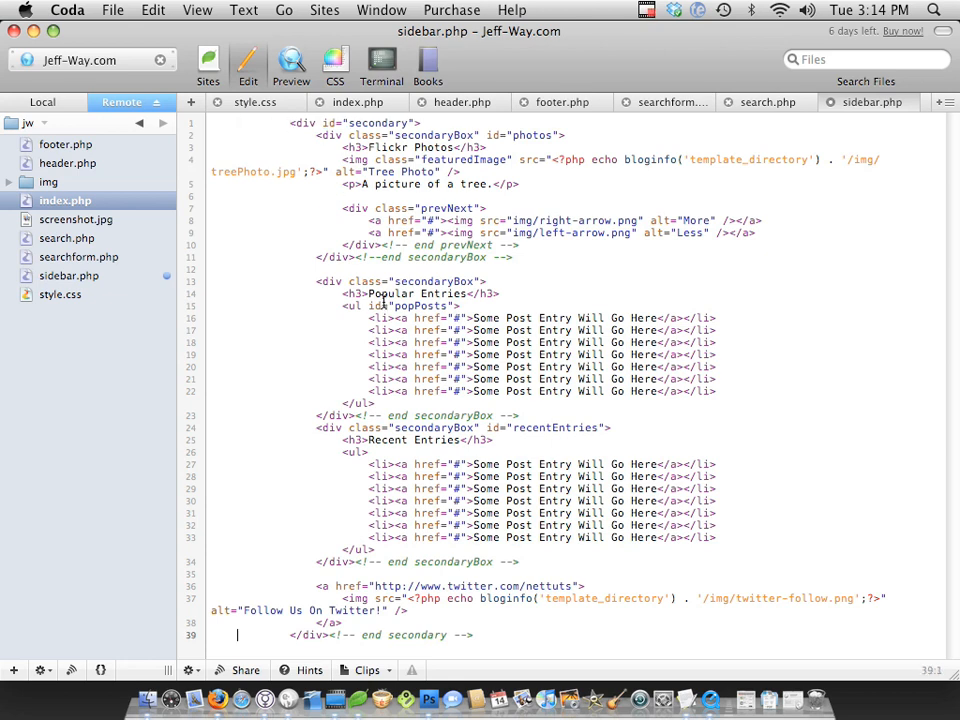
Wrap sidebar.php's content in <ul id="sidebar"> replacing the secondary div, closing with </ul>, and upload.
{"action": "left_click", "coordinate": [198, 10]}
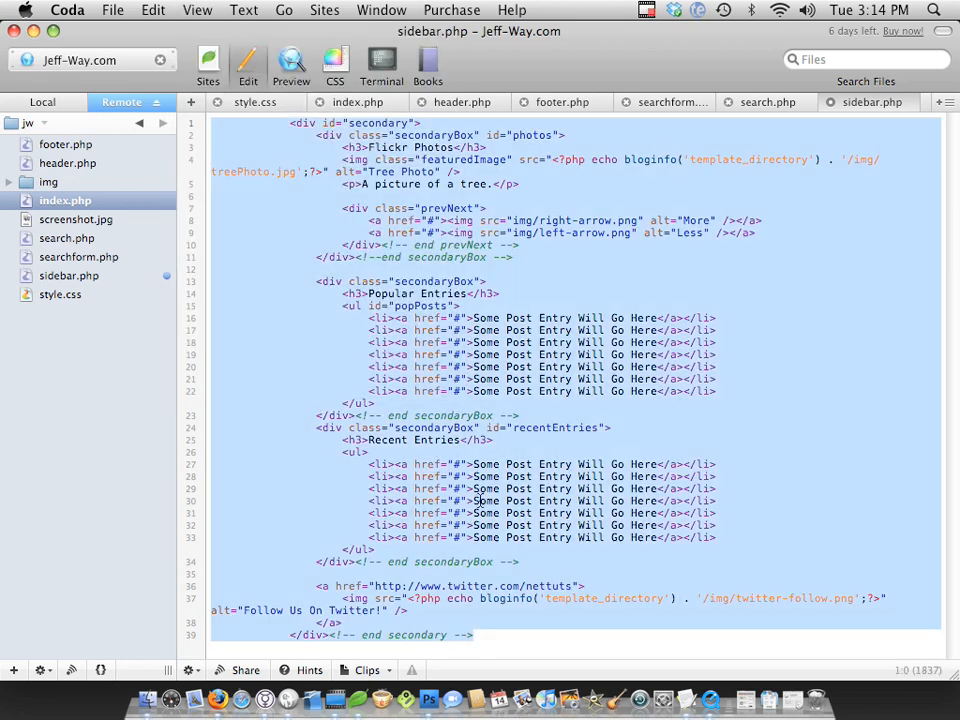
{"action": "left_click", "coordinate": [244, 8]}
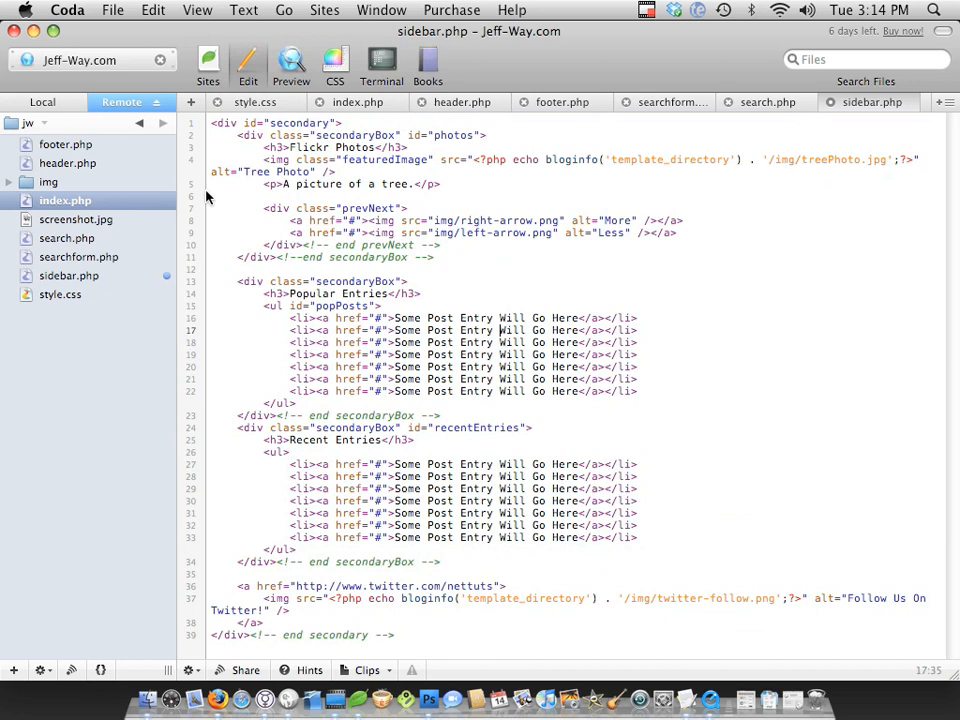
{"action": "mouse_move", "coordinate": [336, 120]}
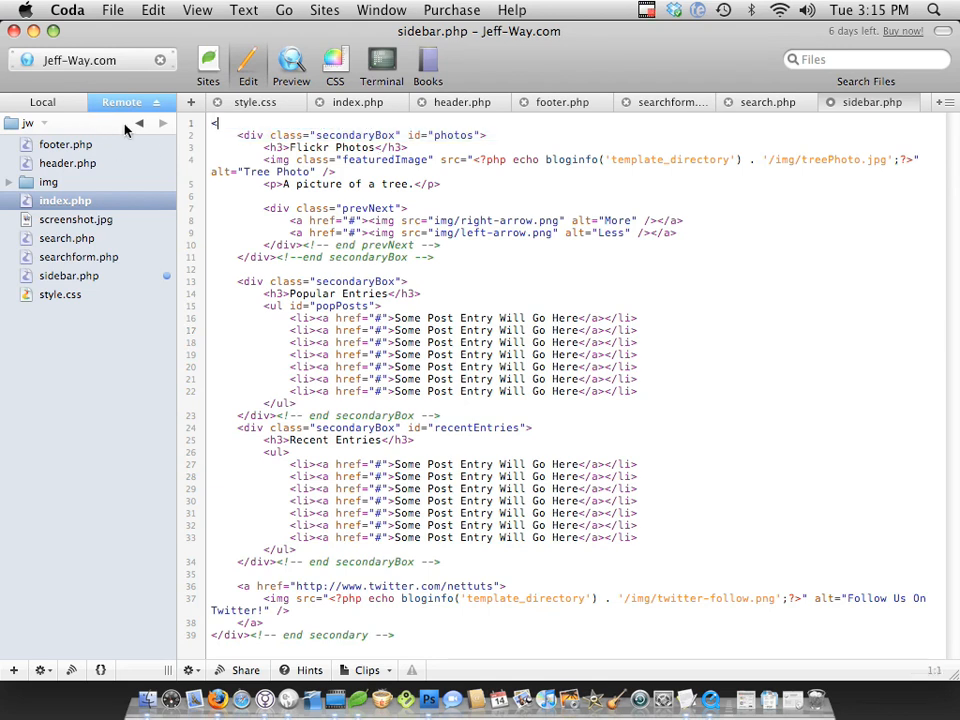
{"action": "type", "text": "<ul id="}
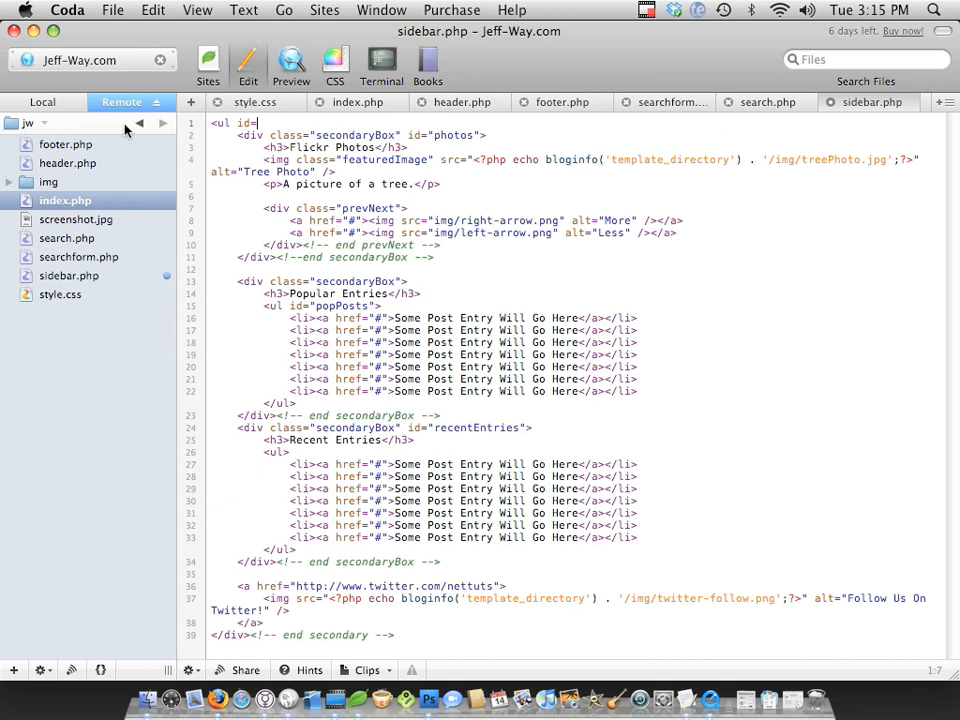
{"action": "type", "text": "sib"}
{"action": "left_click", "coordinate": [304, 634]}
{"action": "type", "text": "ul"}
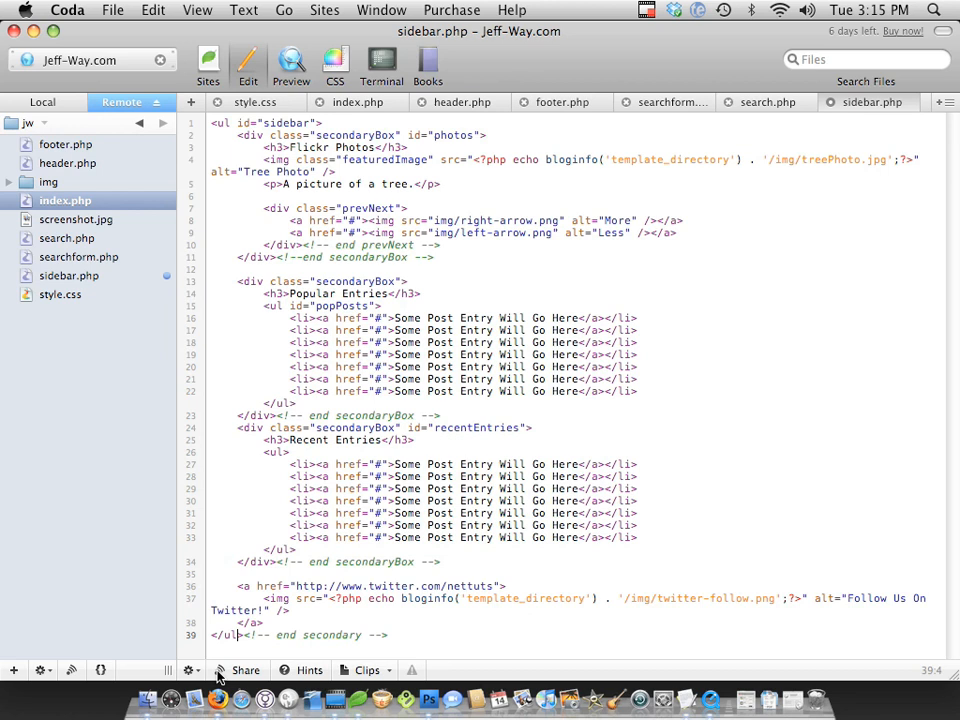
{"action": "left_click", "coordinate": [340, 342]}
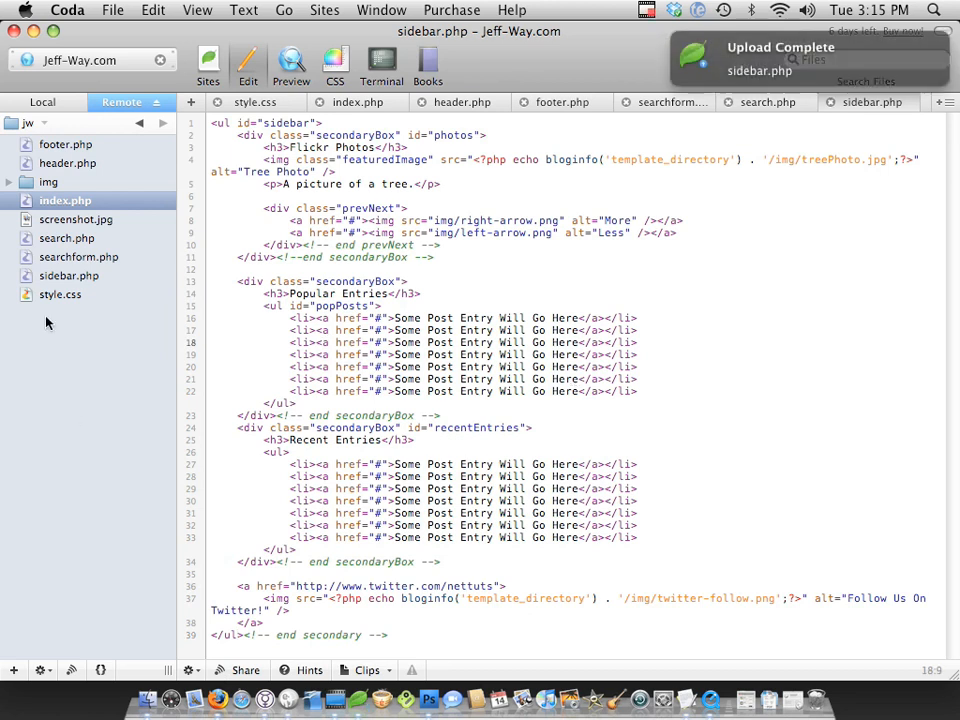
In style.css, find 'secondary' and replace matches with 'sidebar', stepping through each occurrence.
{"action": "left_click", "coordinate": [60, 294]}
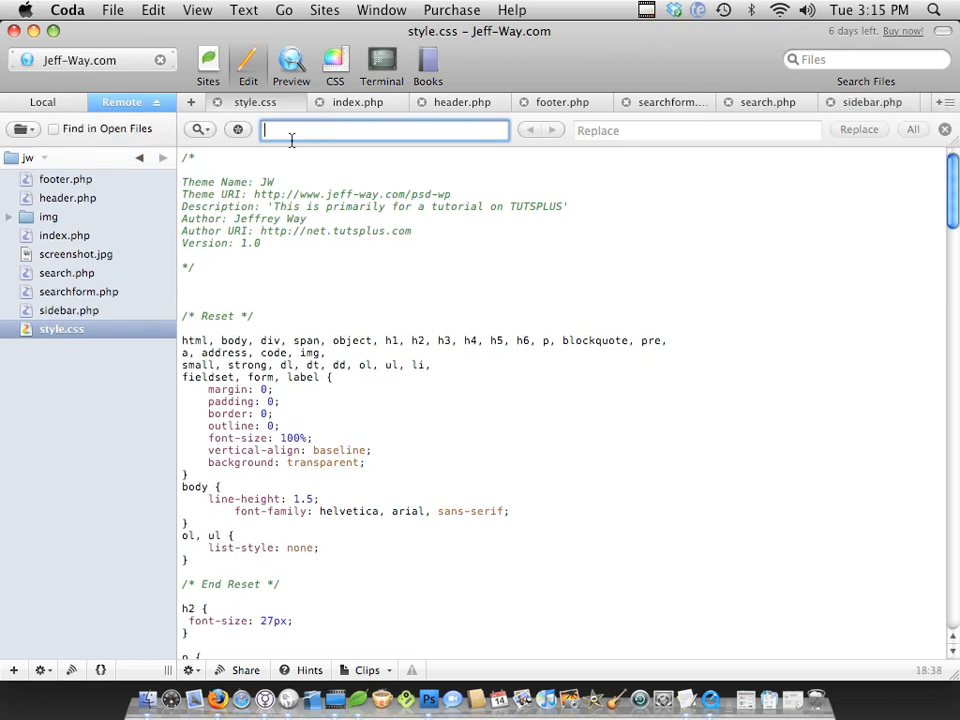
{"action": "type", "text": "secondary"}
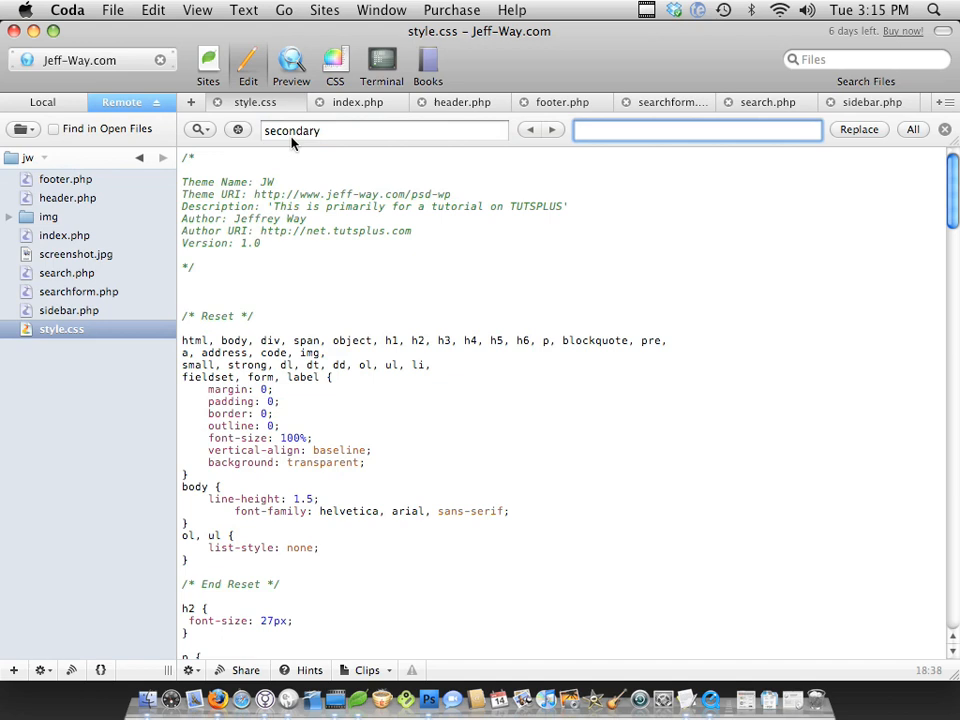
{"action": "type", "text": "sidebar"}
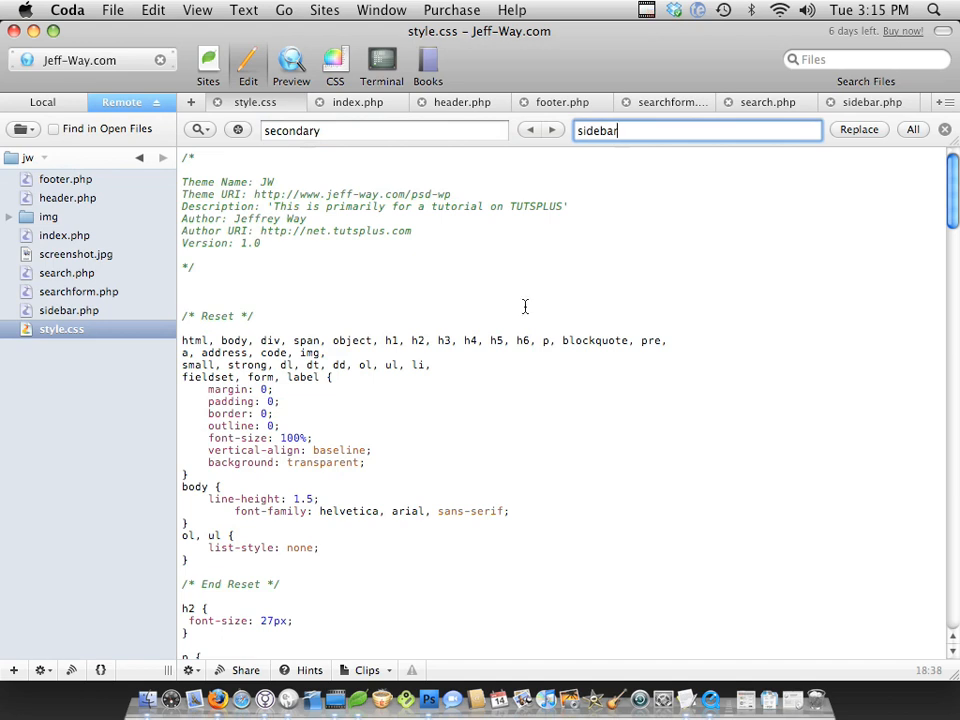
{"action": "left_click", "coordinate": [552, 130]}
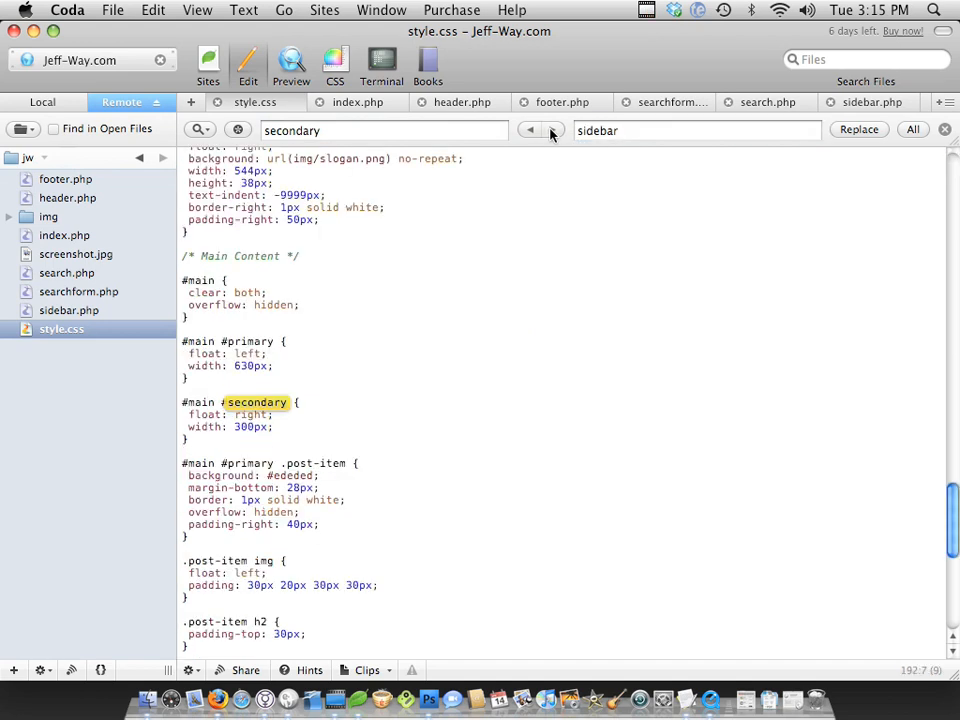
{"action": "left_click", "coordinate": [858, 130]}
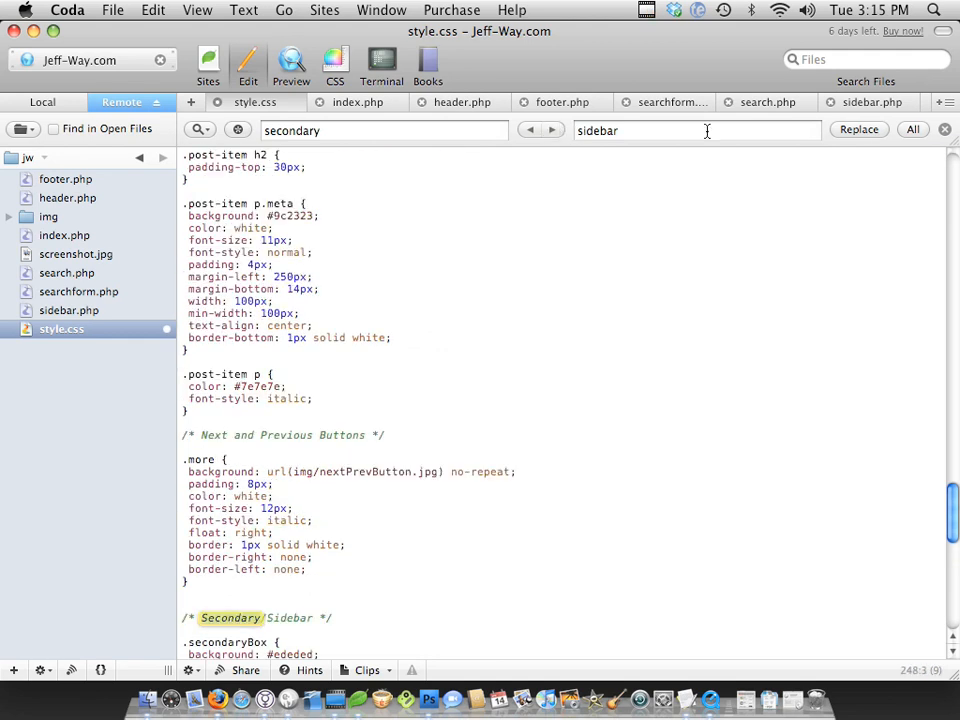
{"action": "left_click", "coordinate": [860, 130]}
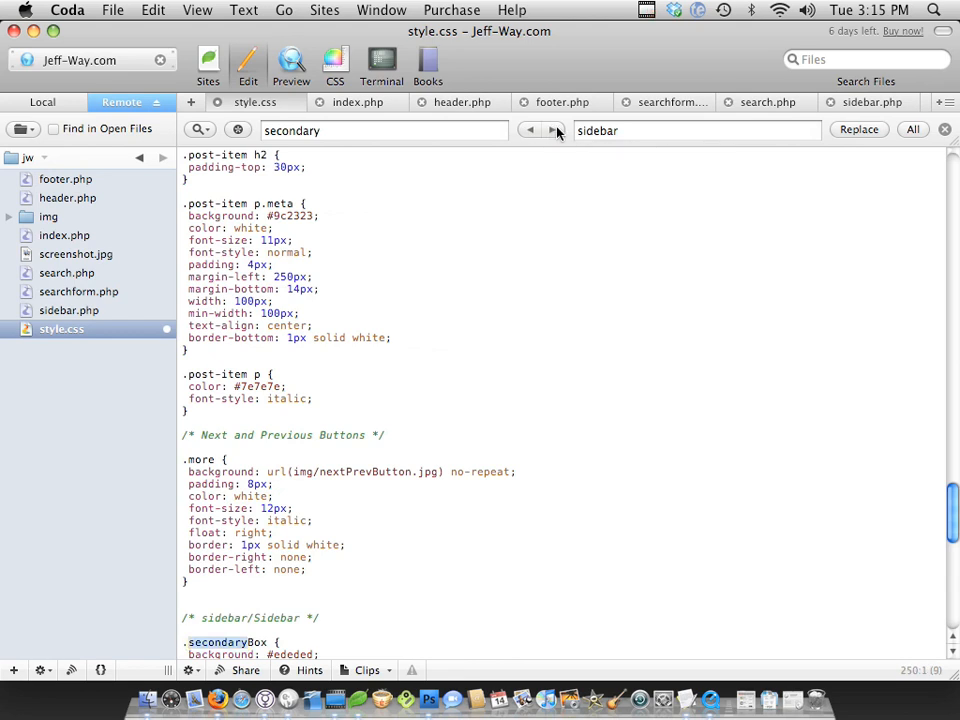
{"action": "left_click", "coordinate": [552, 130]}
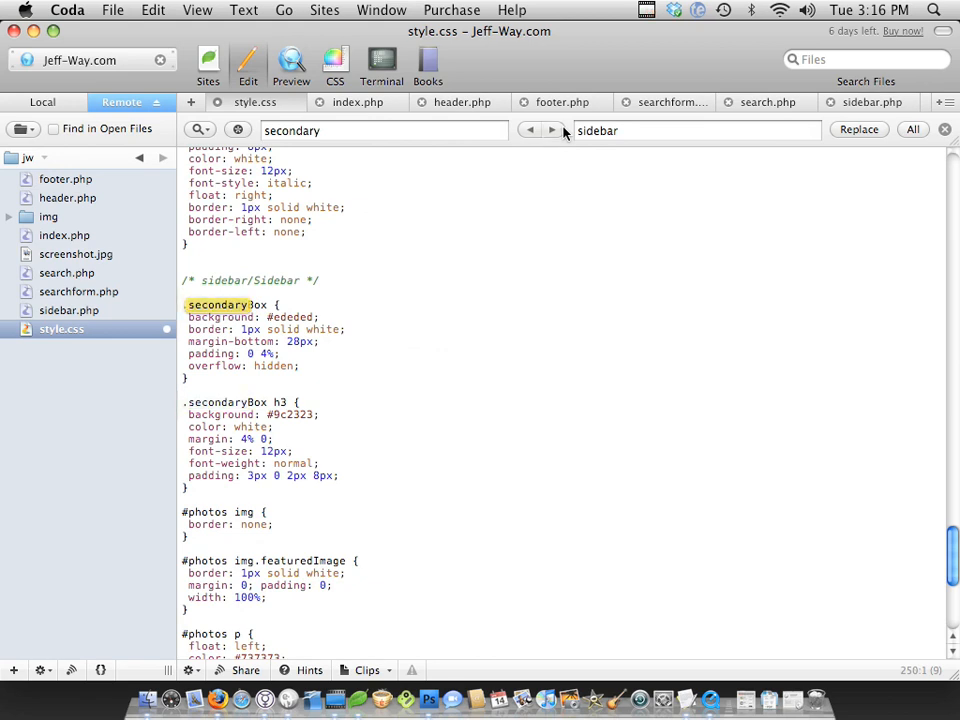
{"action": "left_click", "coordinate": [552, 130]}
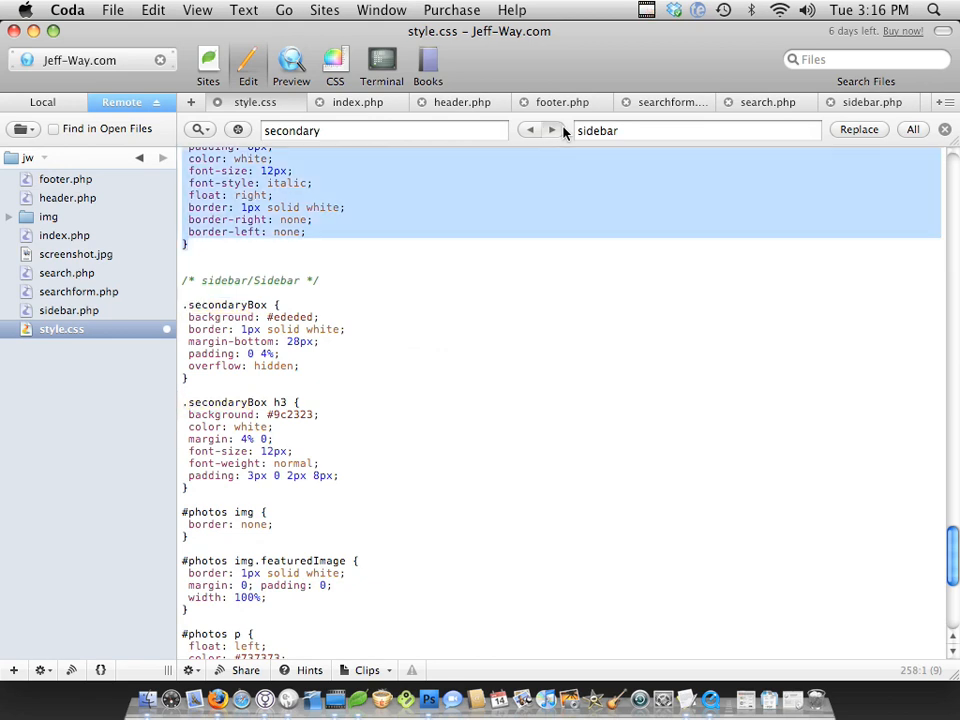
{"action": "scroll", "scroll_direction": "up", "scroll_amount": 3}
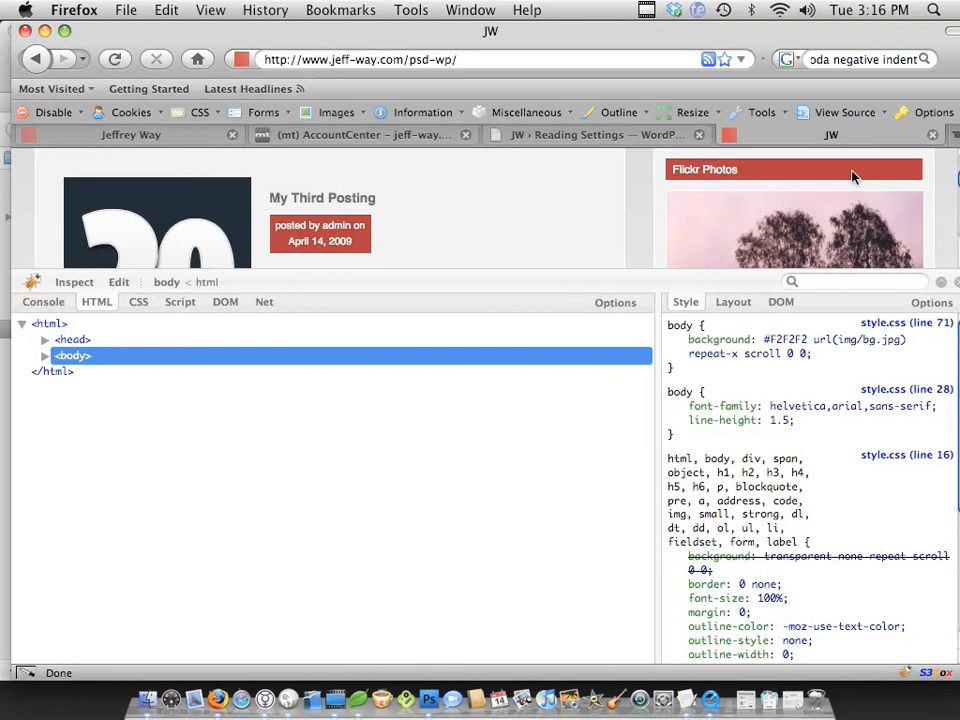
{"action": "mouse_move", "coordinate": [598, 292]}
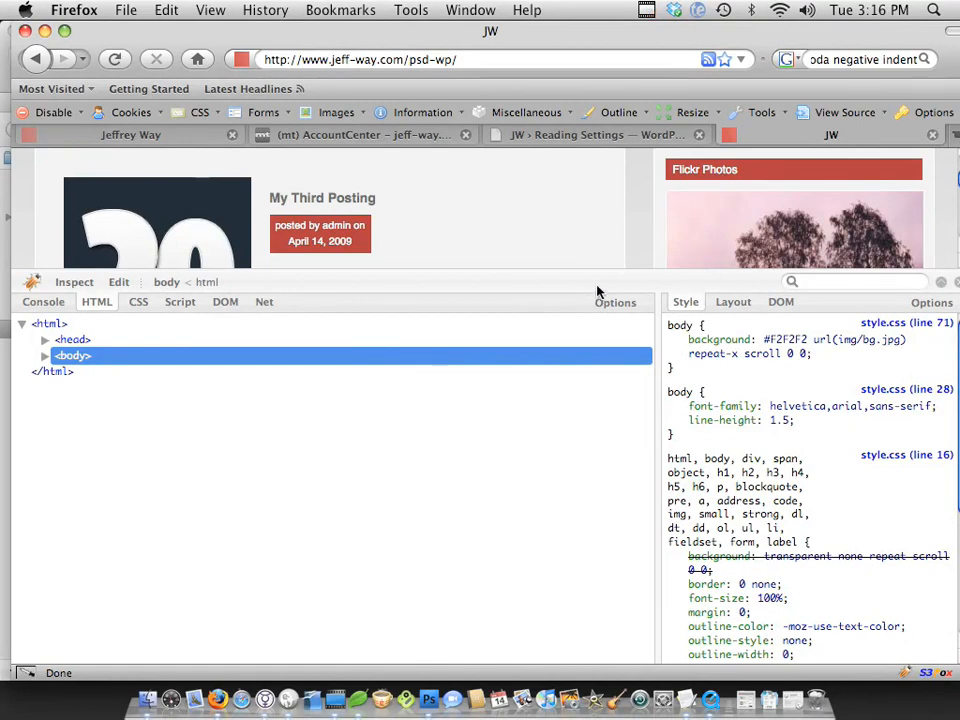
{"action": "mouse_move", "coordinate": [48, 368]}
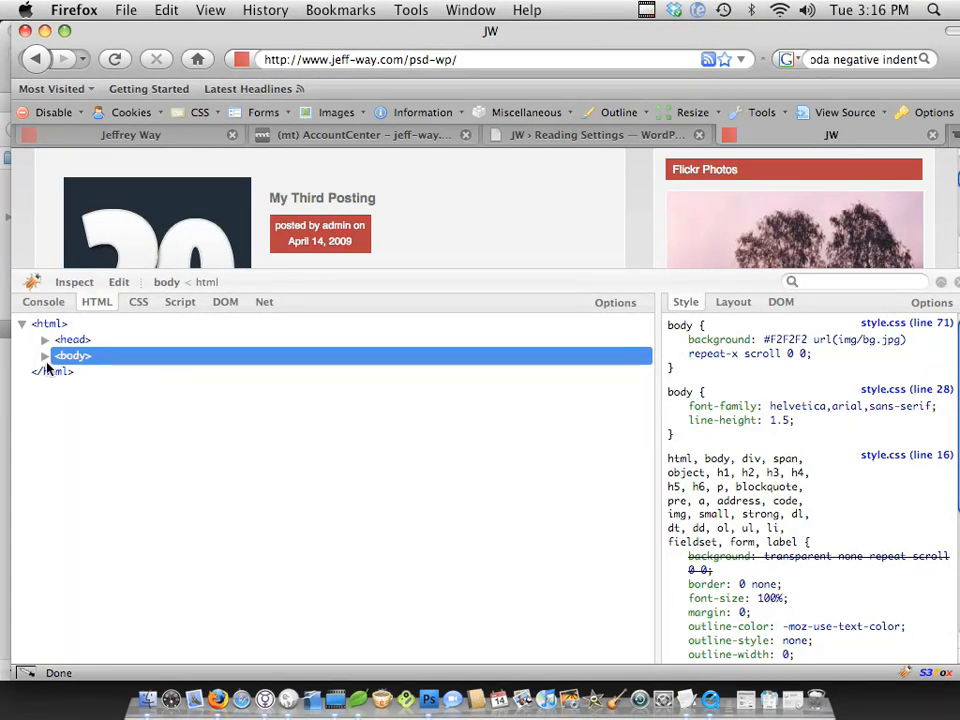
Expand the body, wrap and main nodes in Firebug to reveal the ul#sidebar with its secondaryBox divs.
{"action": "left_click", "coordinate": [44, 356]}
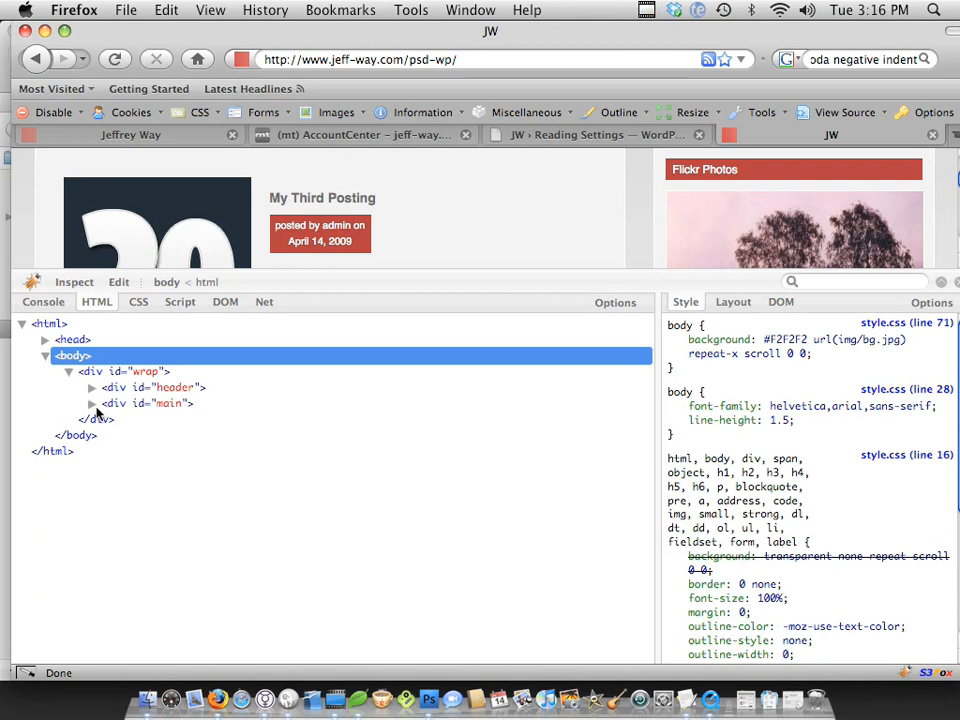
{"action": "left_click", "coordinate": [92, 404]}
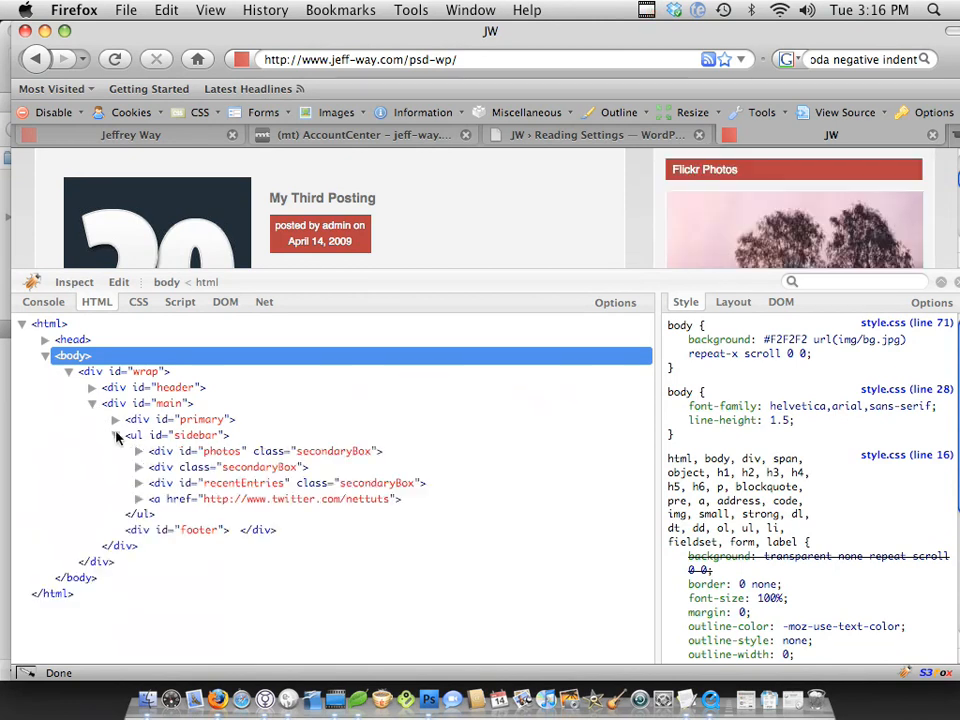
{"action": "left_click", "coordinate": [116, 436]}
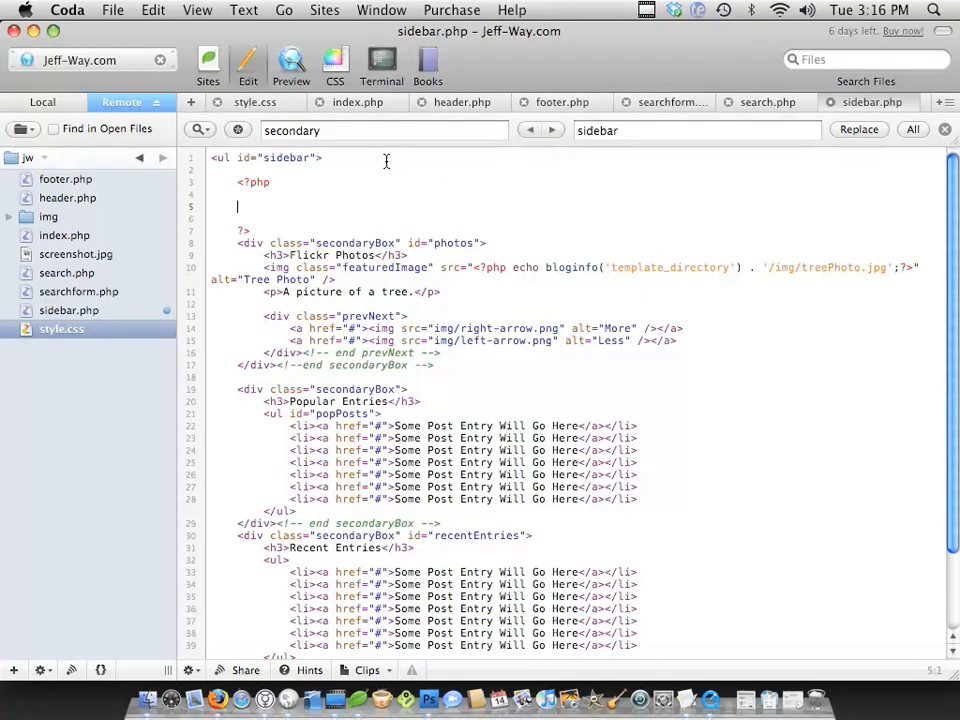
Write the if(!function_exists('dynamic_sidebar') || !dynamic_sidebar()) check at the top of sidebar.php.
{"action": "type", "text": "if("}
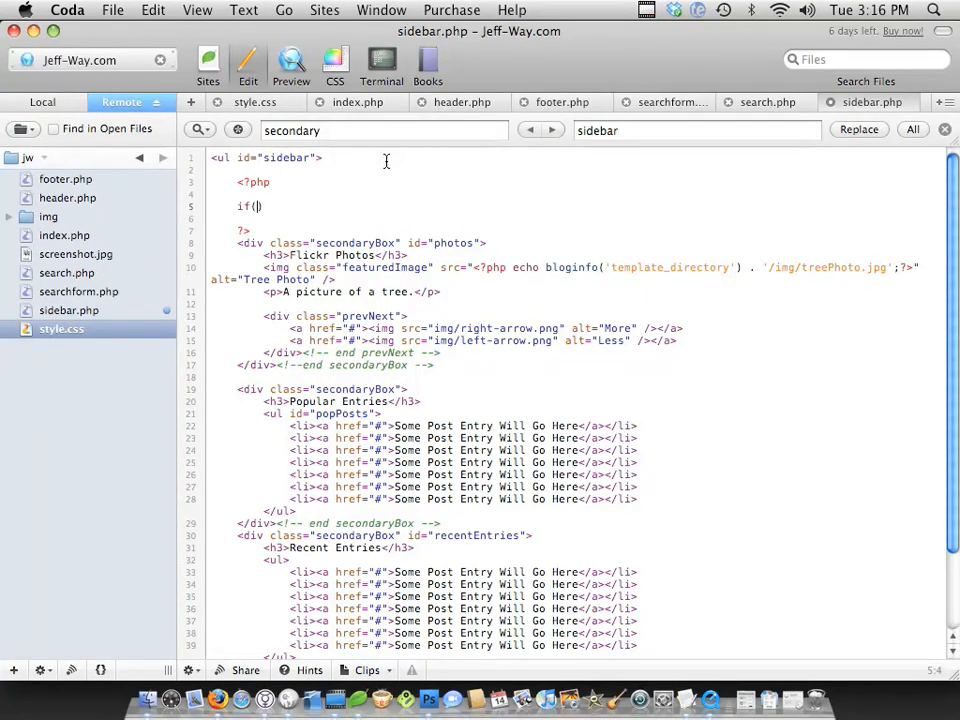
{"action": "type", "text": "!function_exists('dynamic"}
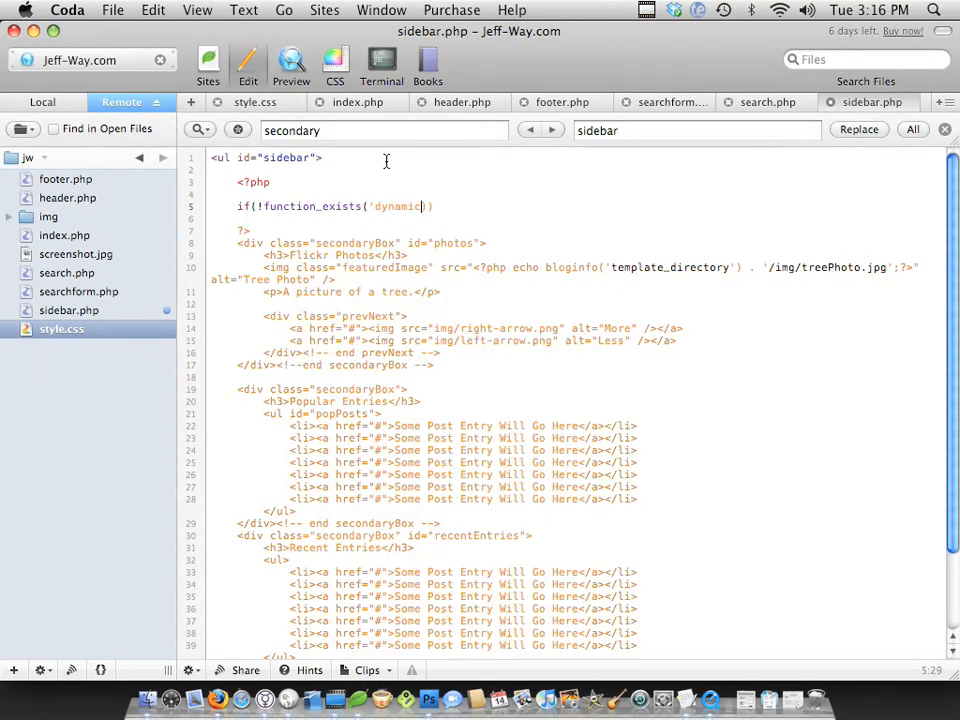
{"action": "type", "text": "_sidebar"}
{"action": "left_click", "coordinate": [574, 218]}
{"action": "type", "text": "||"}
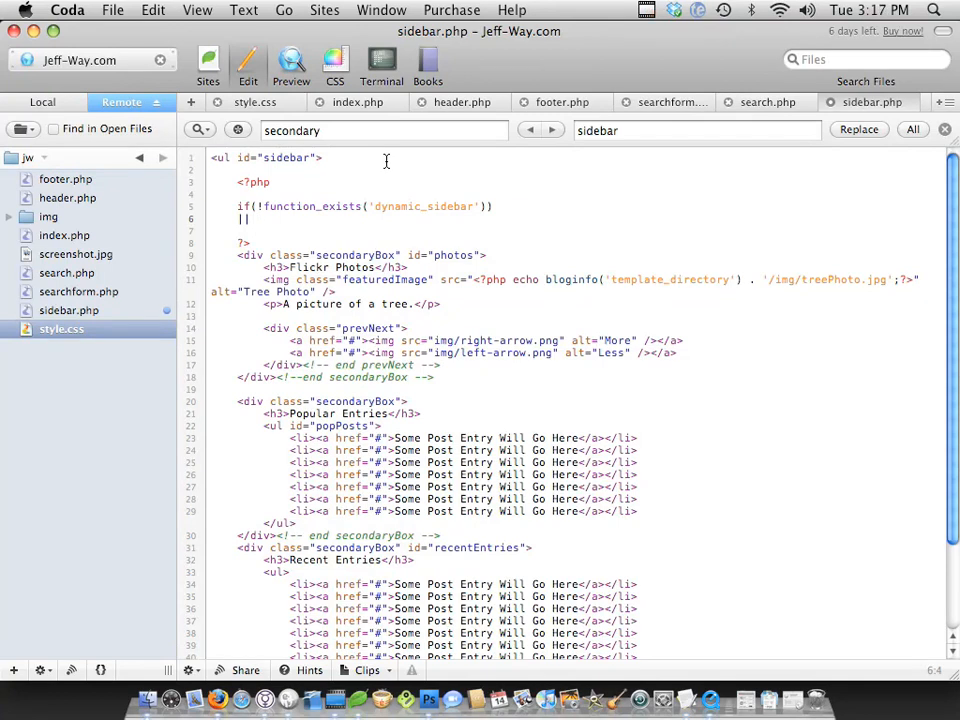
{"action": "type", "text": "!dynamic_"}
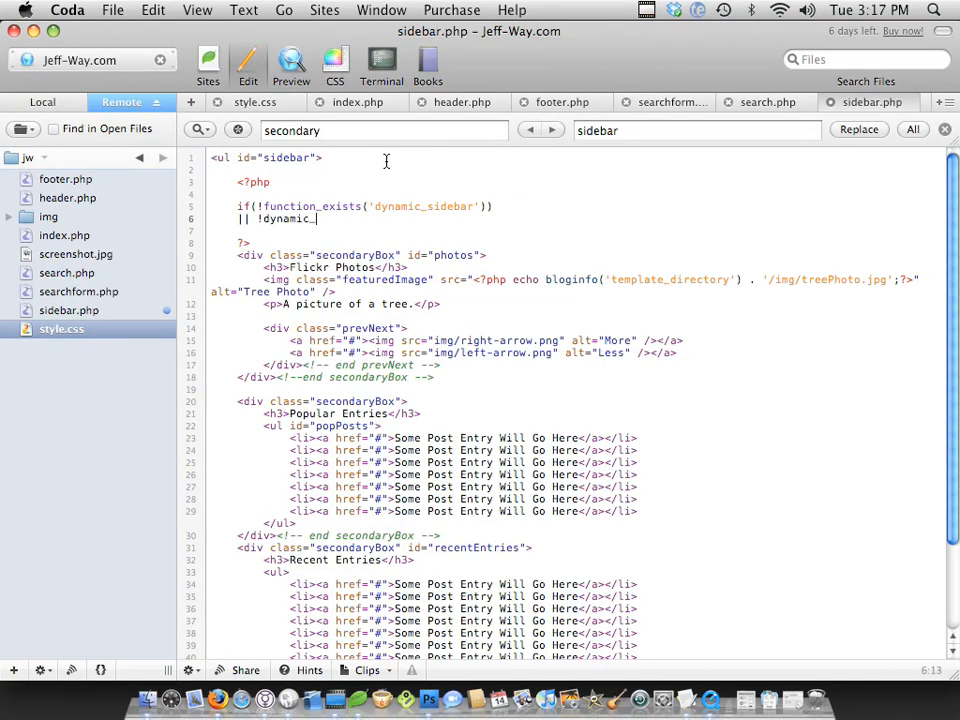
{"action": "type", "text": "sidebar() :"}
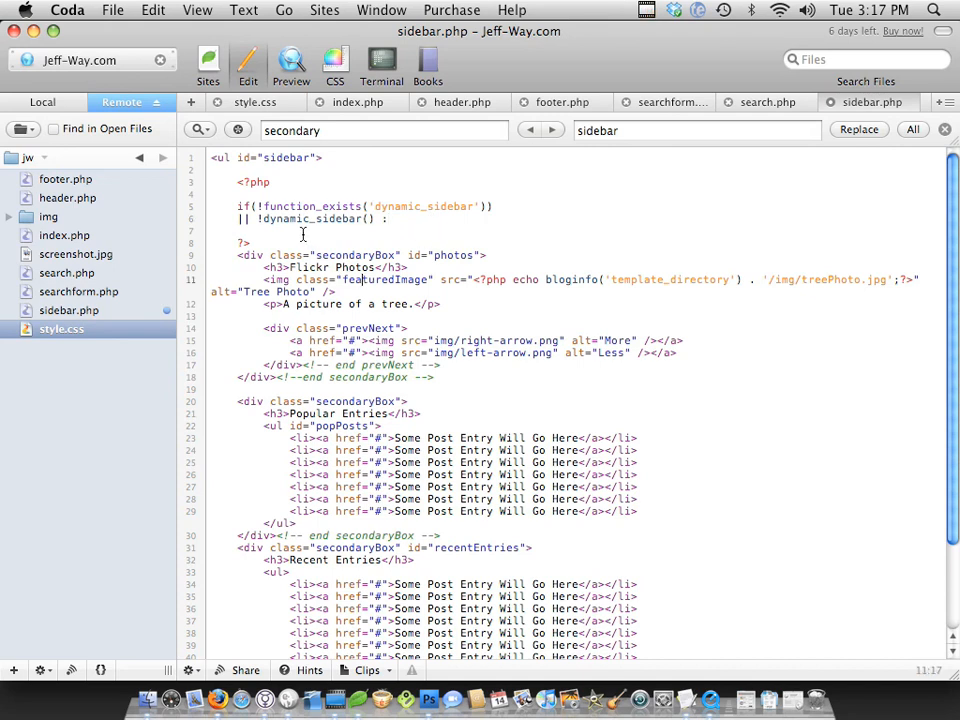
Add the fallback paragraph "You're note using a dynamic sidebar, silly!" inside the conditional.
{"action": "double_click", "coordinate": [300, 206]}
{"action": "type", "text": "<p></p>"}
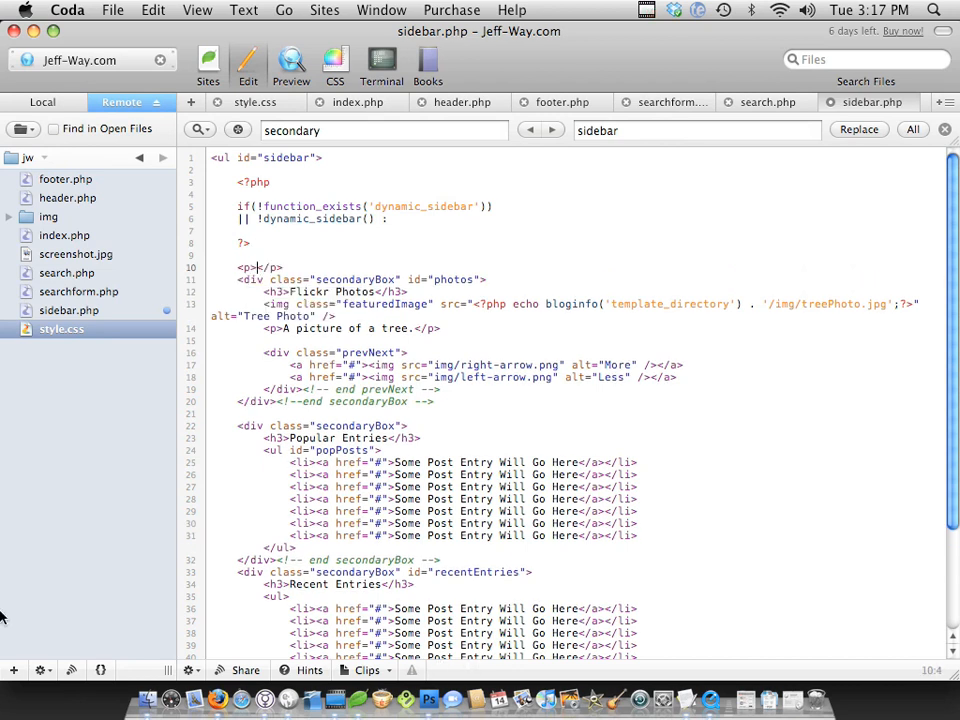
{"action": "type", "text": "You're note using a dynamic"}
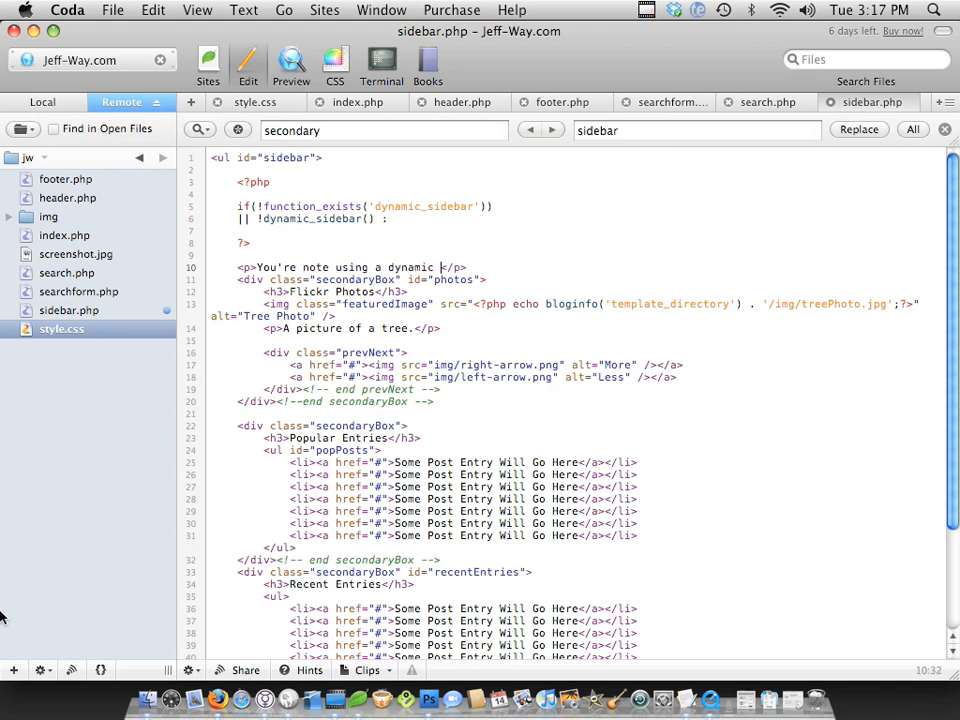
{"action": "type", "text": "sidebar, silly!"}
{"action": "type", "text": "<?php endif; ?>"}
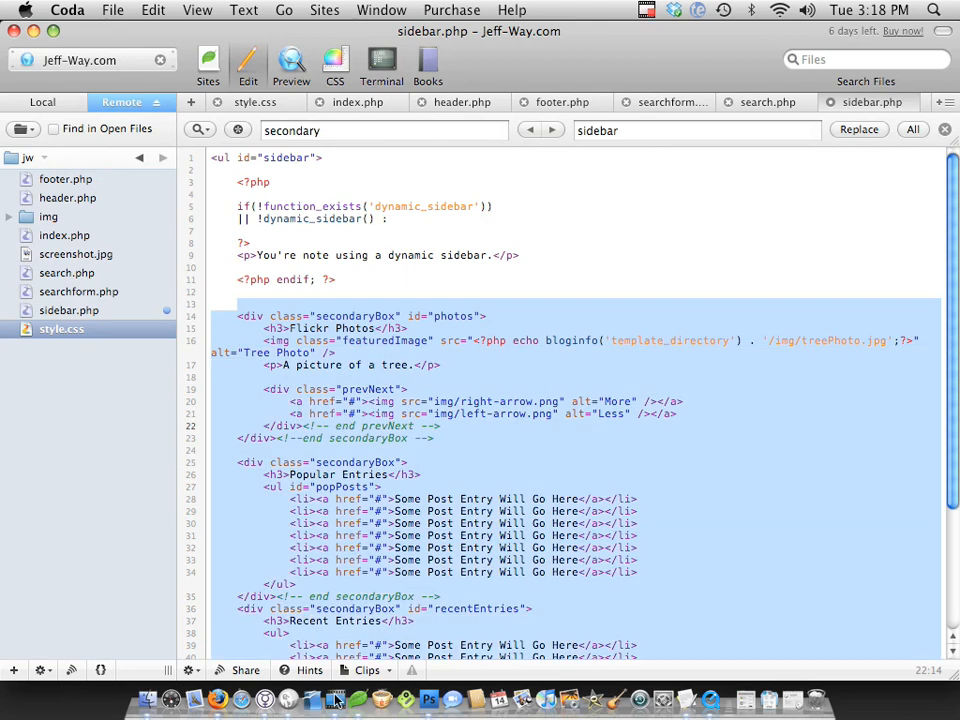
Close the conditional with endif and delete the hardcoded secondaryBox divs, keeping the Twitter follow link.
{"action": "scroll", "scroll_direction": "down", "scroll_amount": 3}
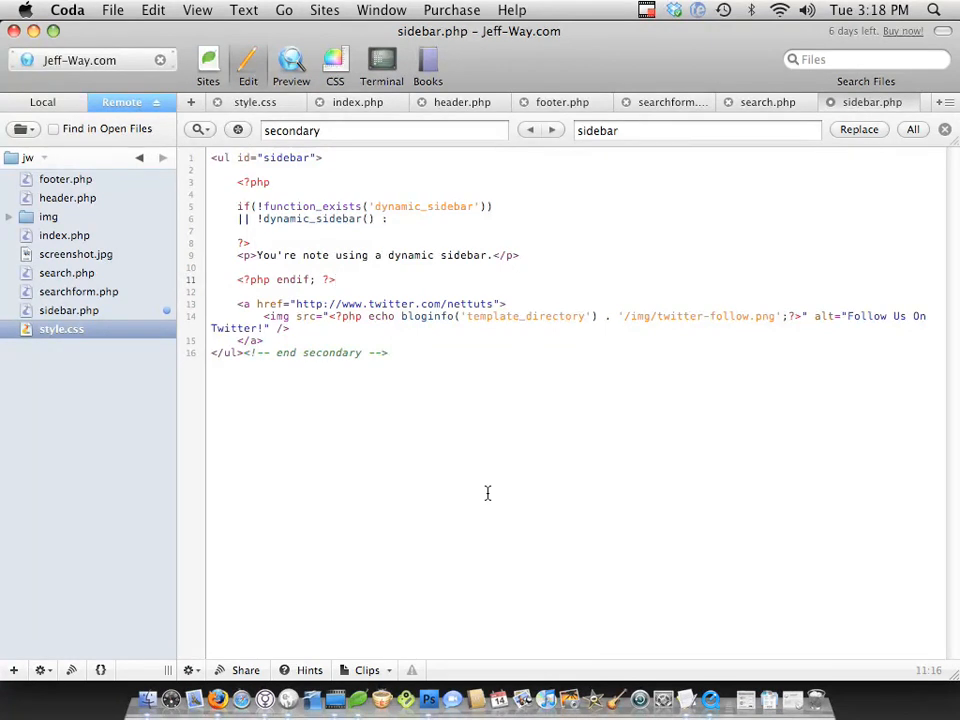
{"action": "mouse_move", "coordinate": [316, 260]}
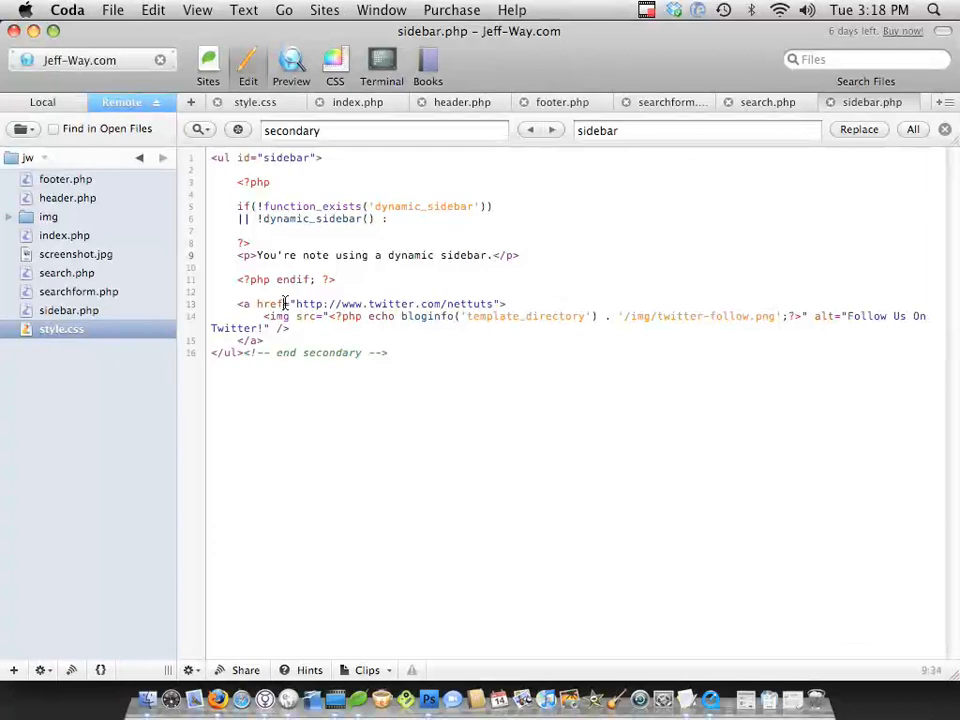
{"action": "left_click", "coordinate": [236, 232]}
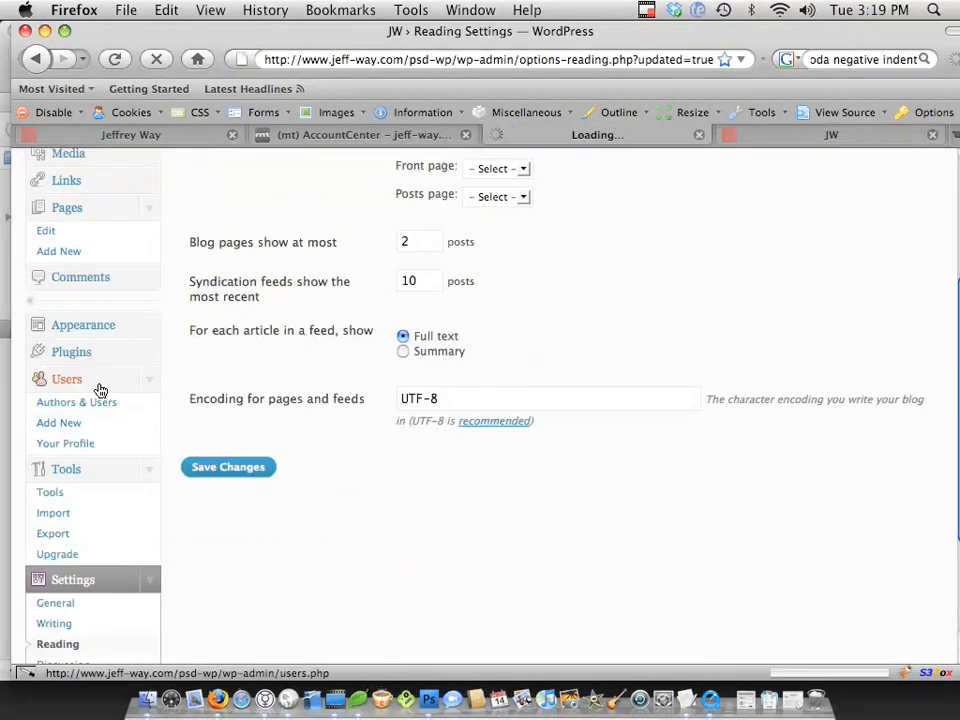
Visit Appearance > Themes and the Widgets page in WordPress admin.
{"action": "left_click", "coordinate": [84, 324]}
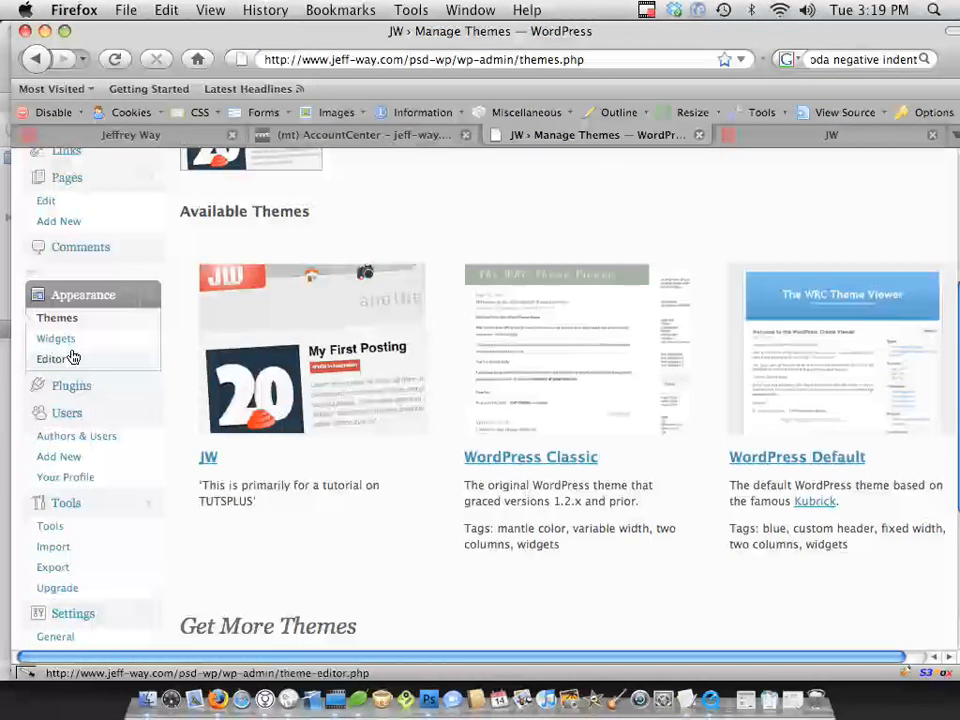
{"action": "left_click", "coordinate": [56, 338]}
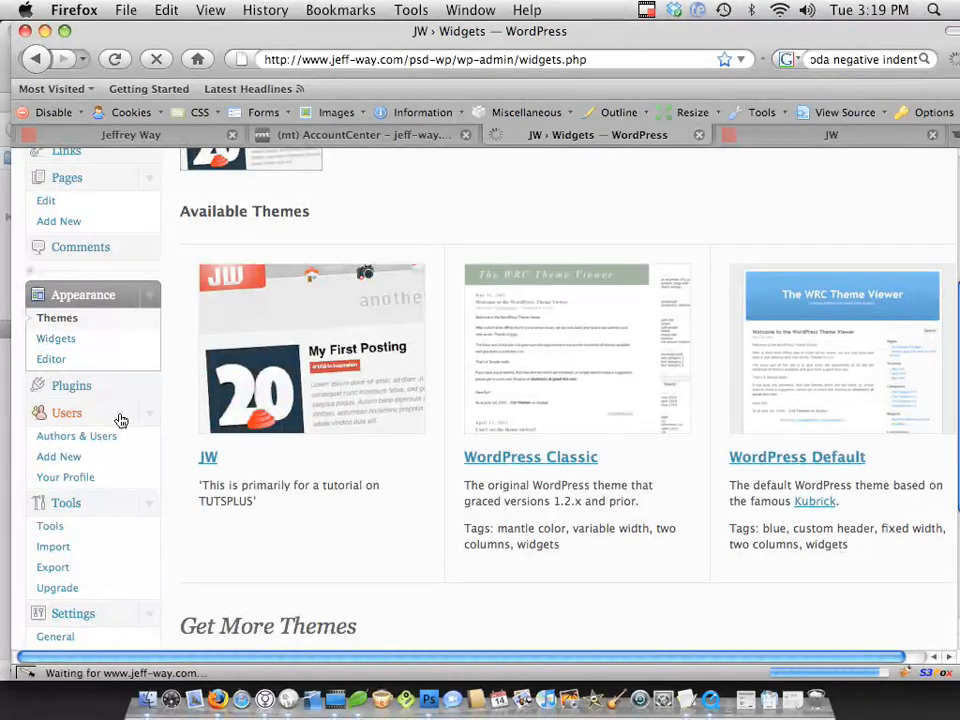
{"action": "left_click", "coordinate": [56, 338]}
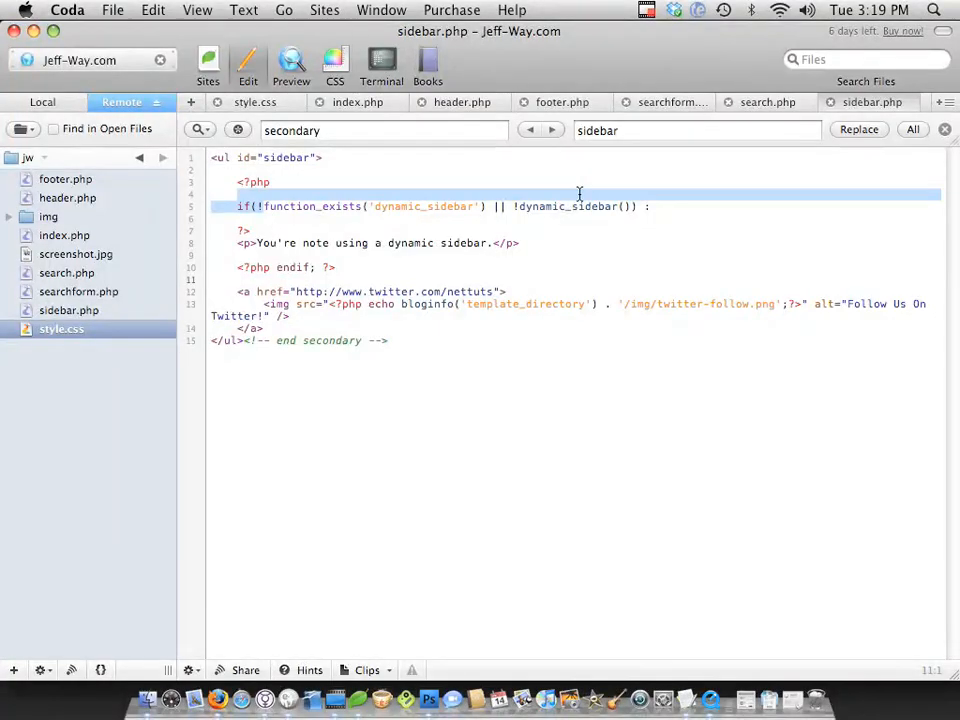
Create a new empty theme file named functions.php in Coda.
{"action": "left_click", "coordinate": [460, 172]}
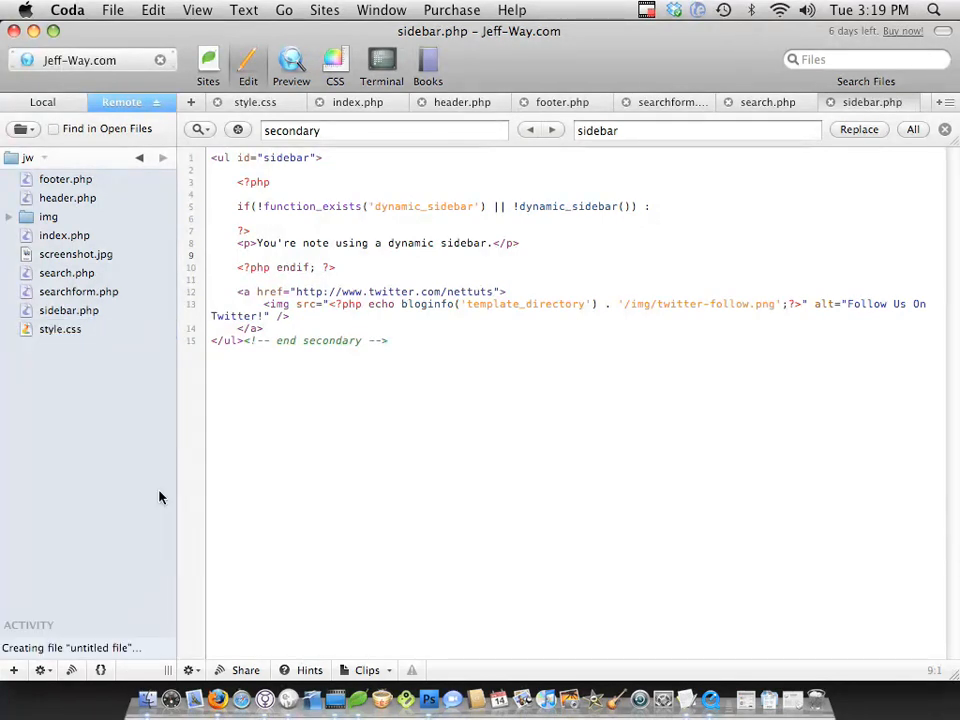
{"action": "type", "text": "functions.p"}
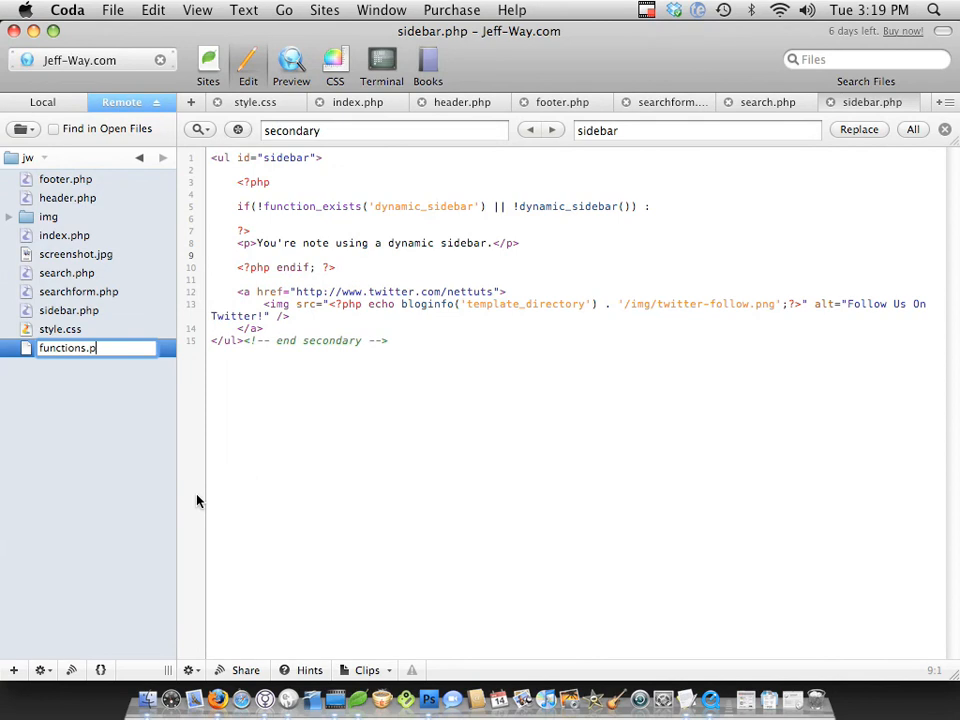
{"action": "key", "text": "Return"}
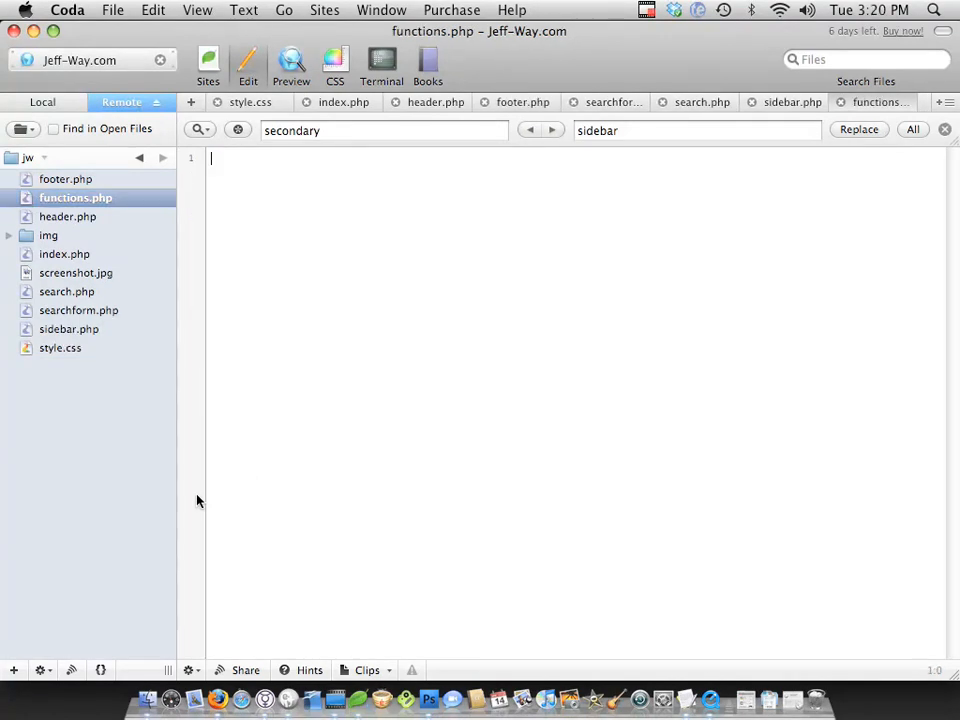
Write a PHP block with a // functions comment and an empty if(function_exists('register_sidebar')) { } check.
{"action": "type", "text": "?php"}
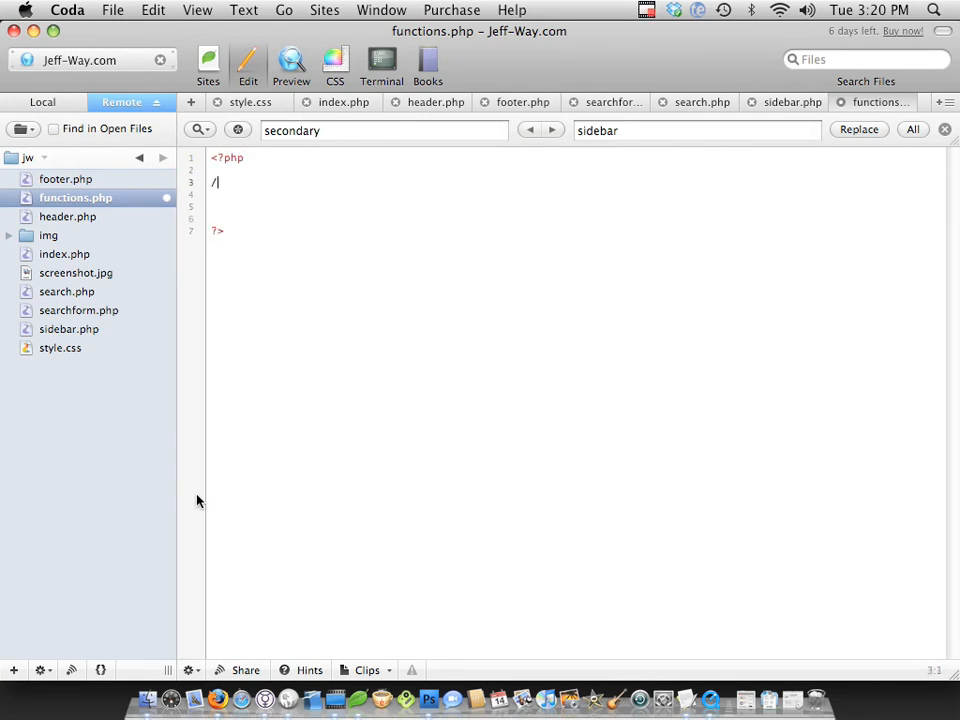
{"action": "type", "text": "/ functions"}
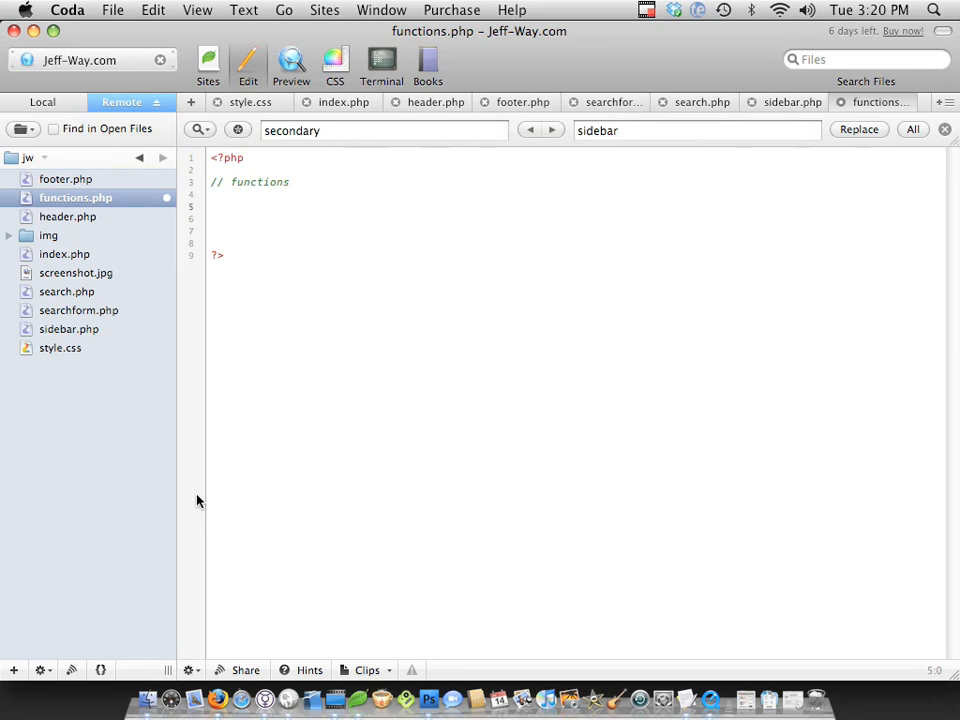
{"action": "type", "text": "if(function_exists('register_sidebar"}
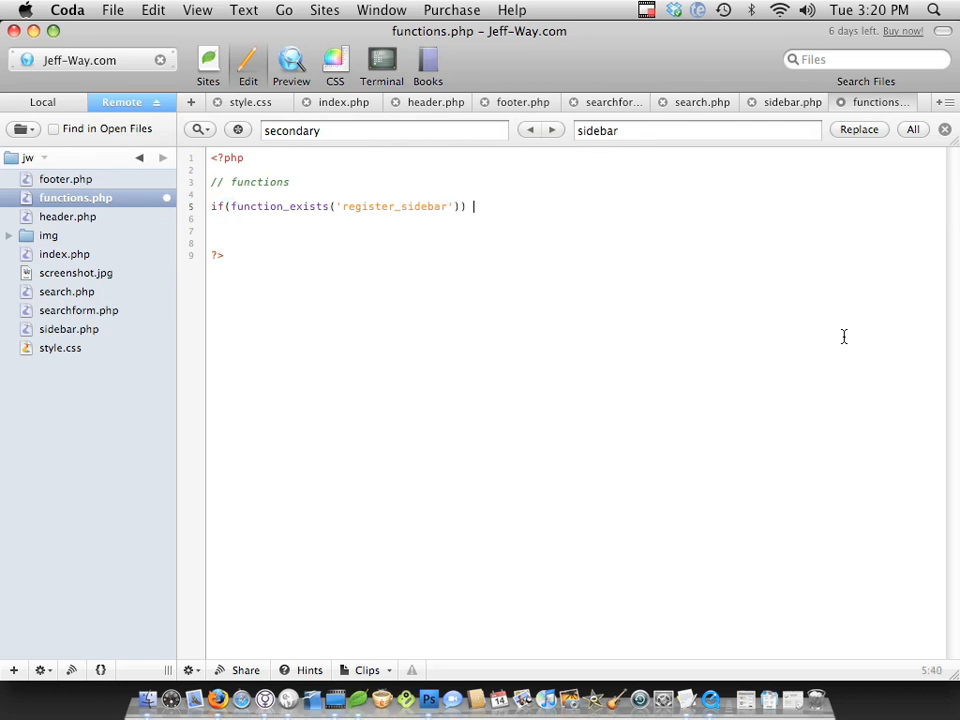
{"action": "type", "text": "{"}
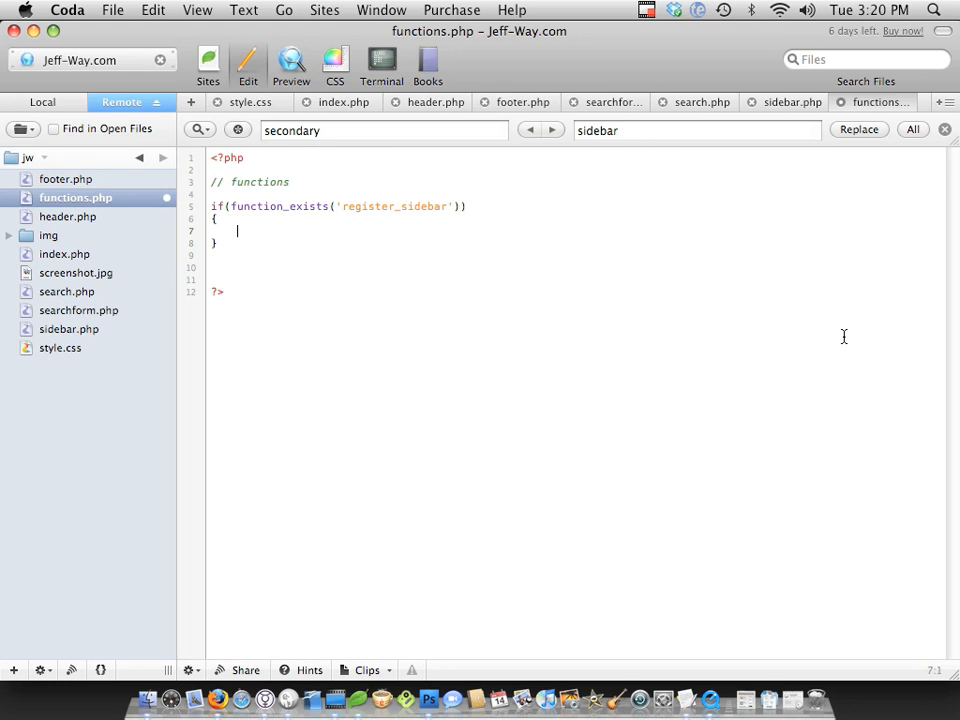
{"action": "type", "text": "register)"}
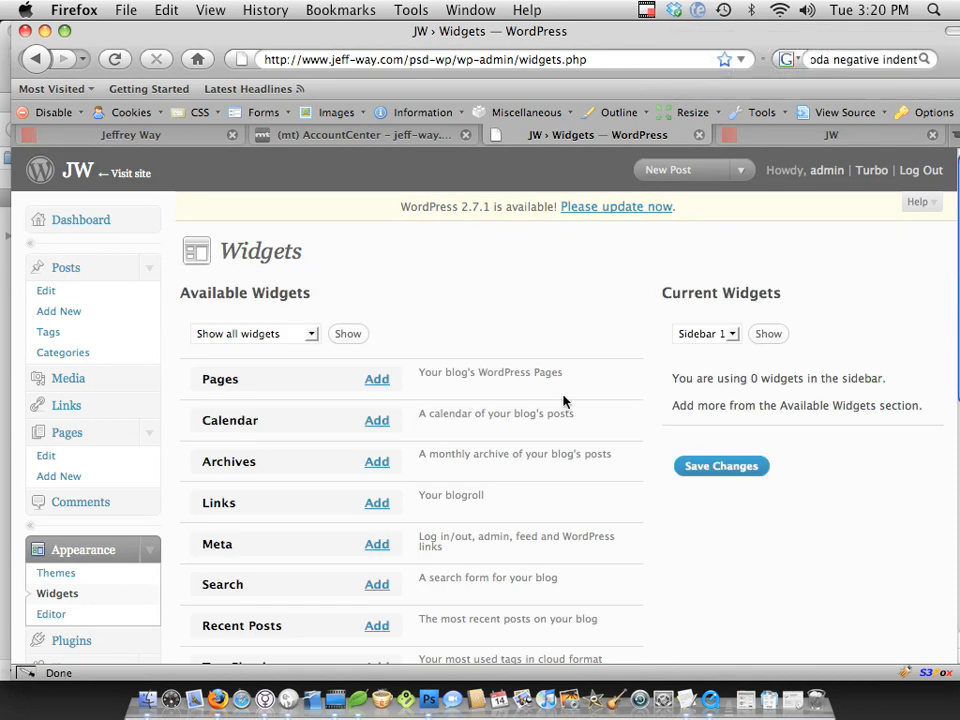
{"action": "mouse_move", "coordinate": [544, 364]}
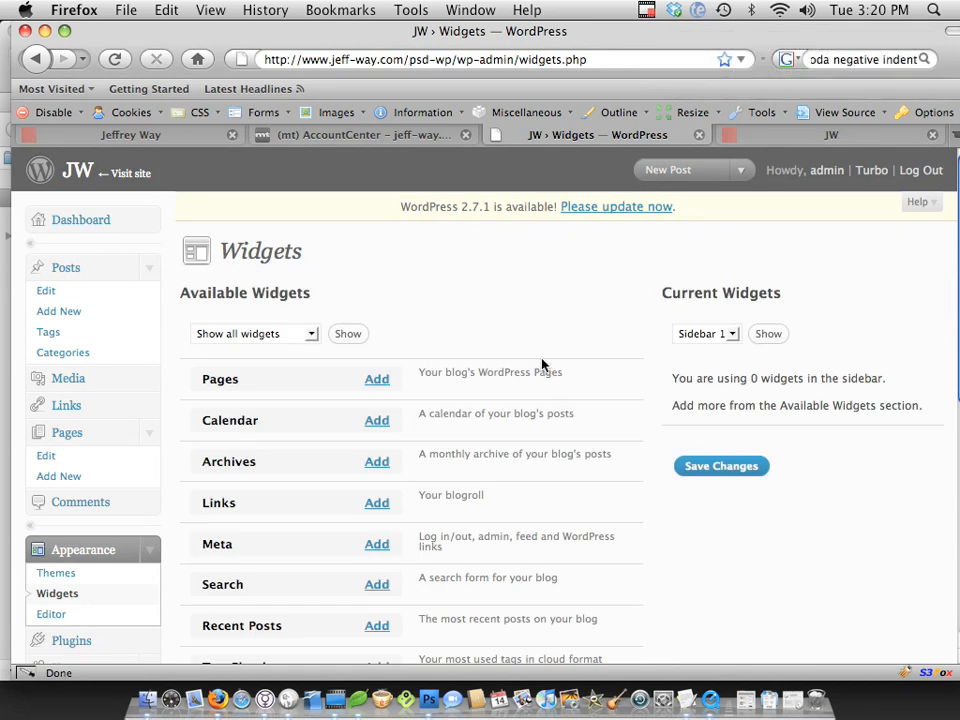
Add the Tag Cloud widget to the sidebar alongside Recent Posts.
{"action": "scroll", "scroll_direction": "down", "scroll_amount": 3}
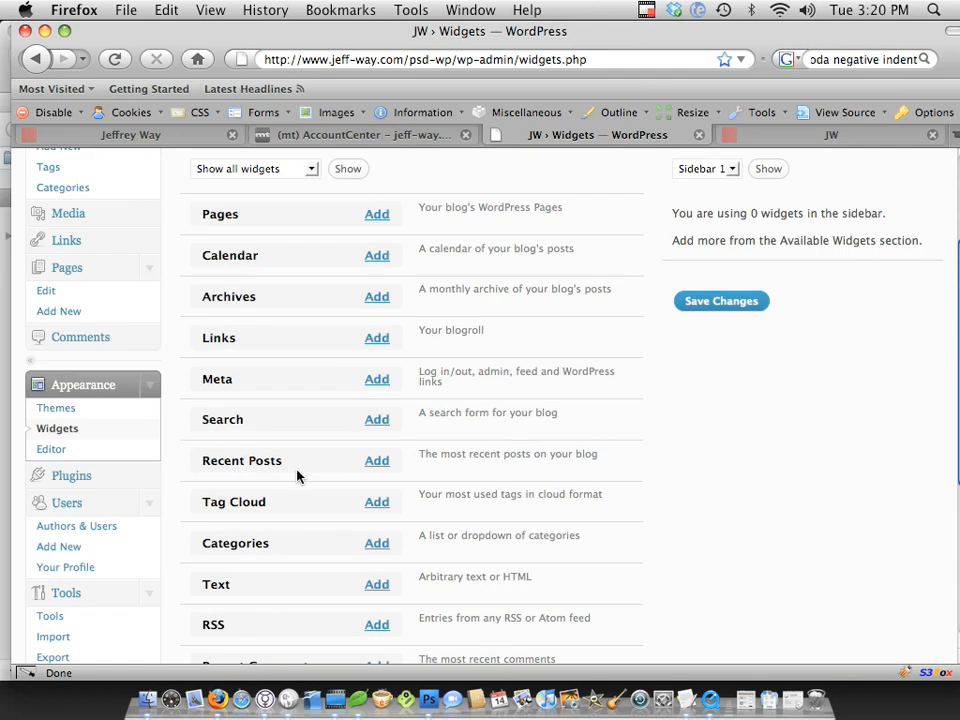
{"action": "scroll", "scroll_direction": "down", "scroll_amount": 3}
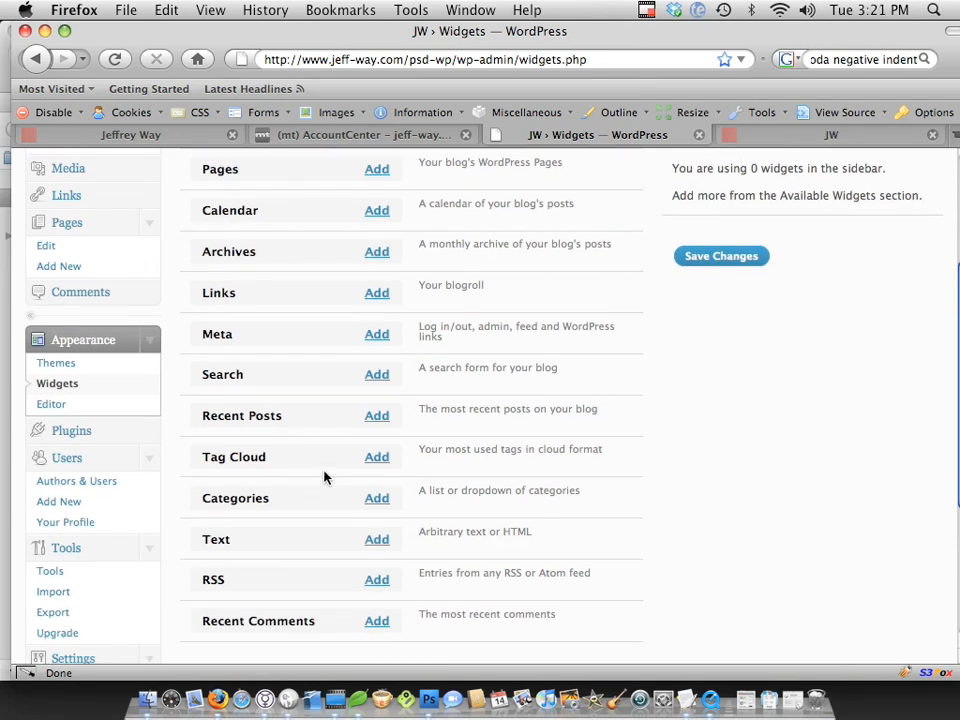
{"action": "left_click", "coordinate": [376, 456]}
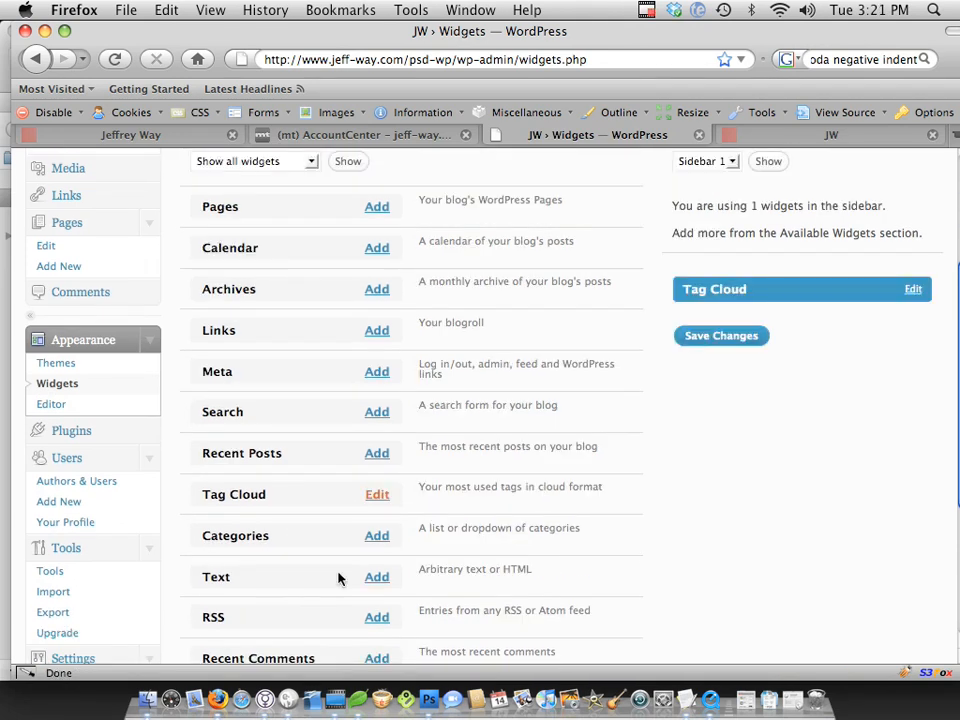
{"action": "scroll", "scroll_direction": "down", "scroll_amount": 3}
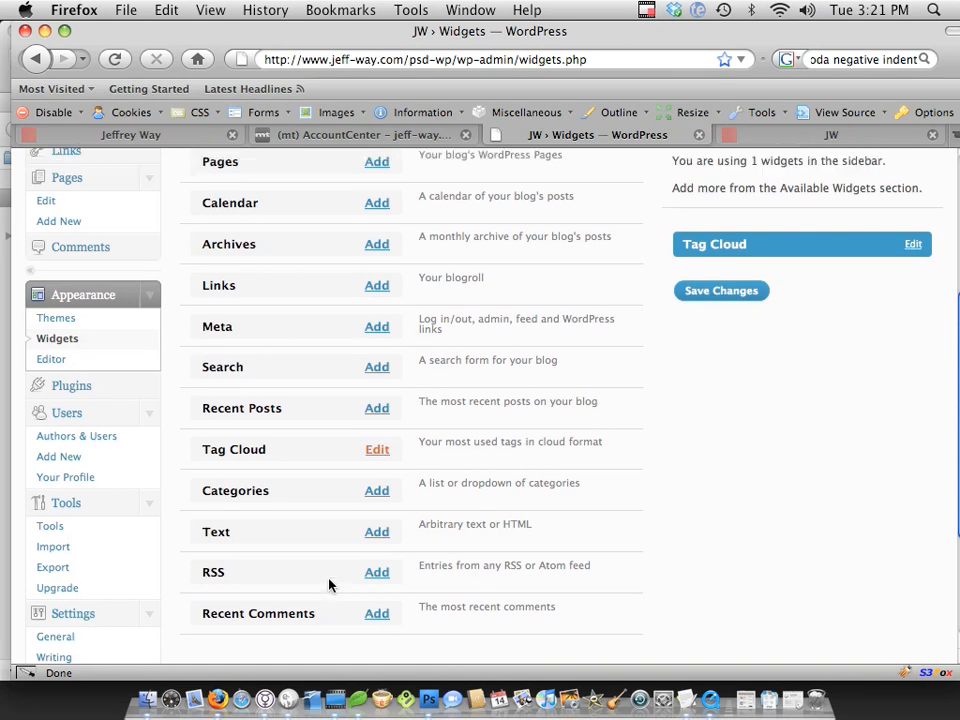
{"action": "mouse_move", "coordinate": [392, 436]}
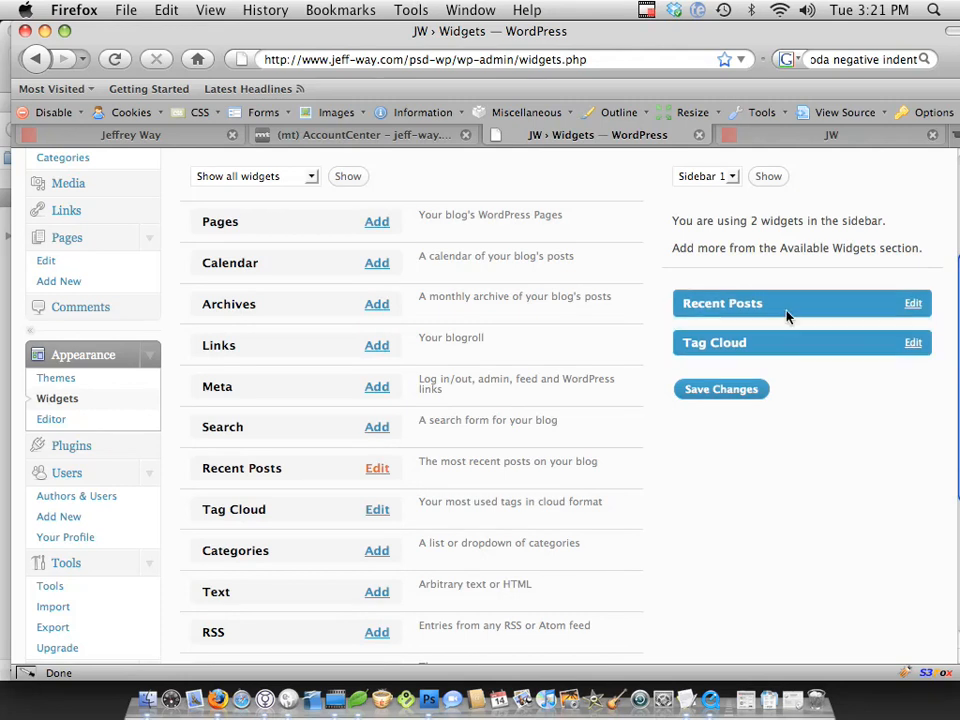
Title the Recent Posts widget 'Recent posts' and the Tag Cloud widget 'Tags', then save the changes.
{"action": "left_click", "coordinate": [912, 304]}
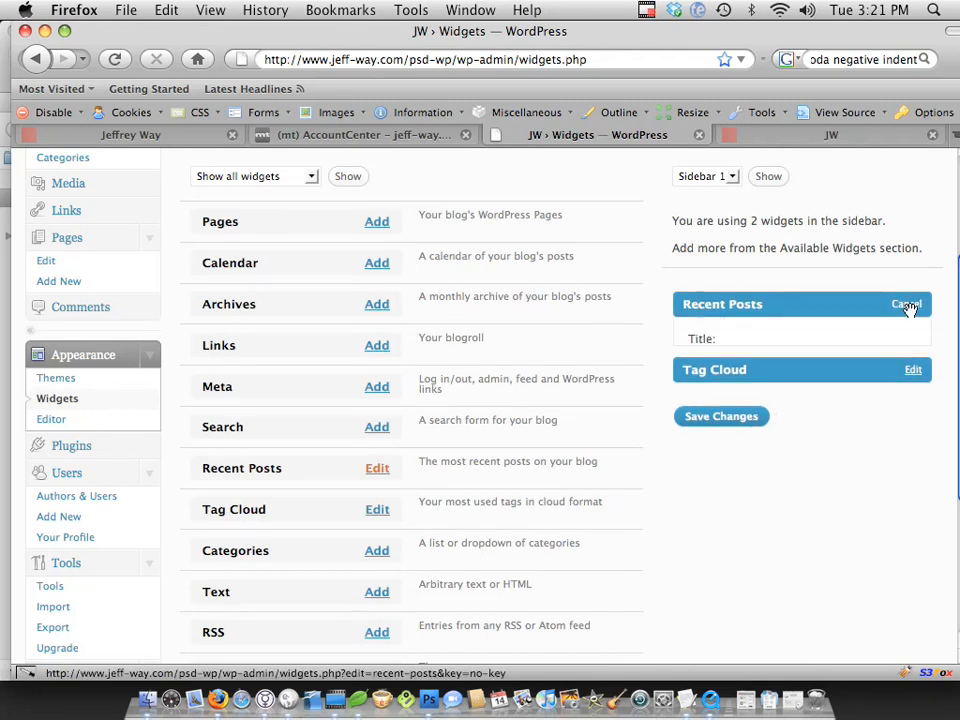
{"action": "left_click", "coordinate": [908, 304]}
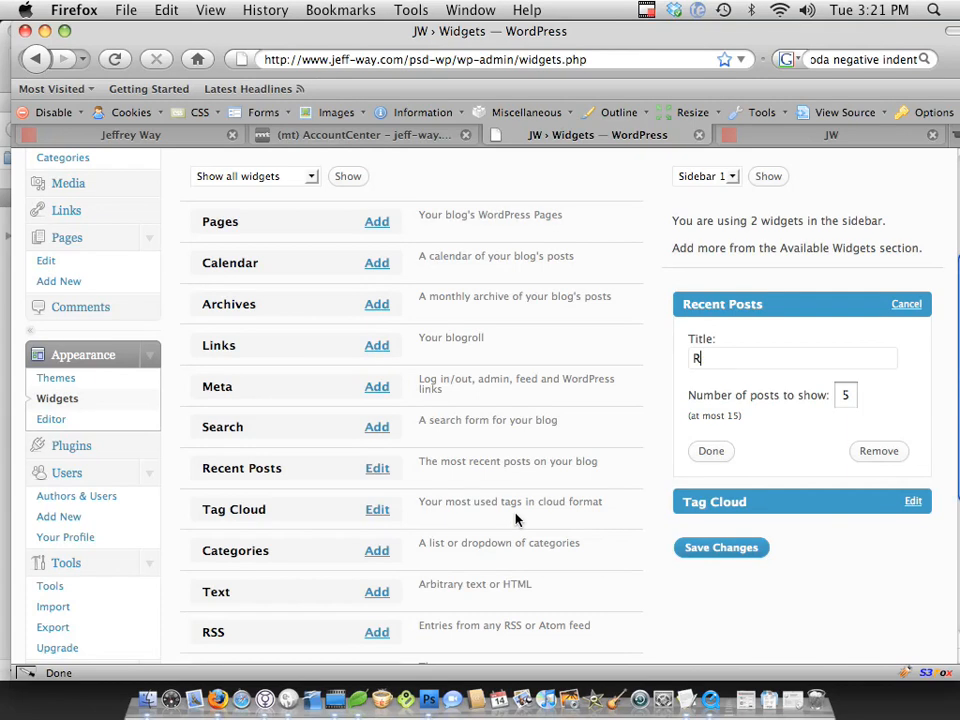
{"action": "type", "text": "ecent posts"}
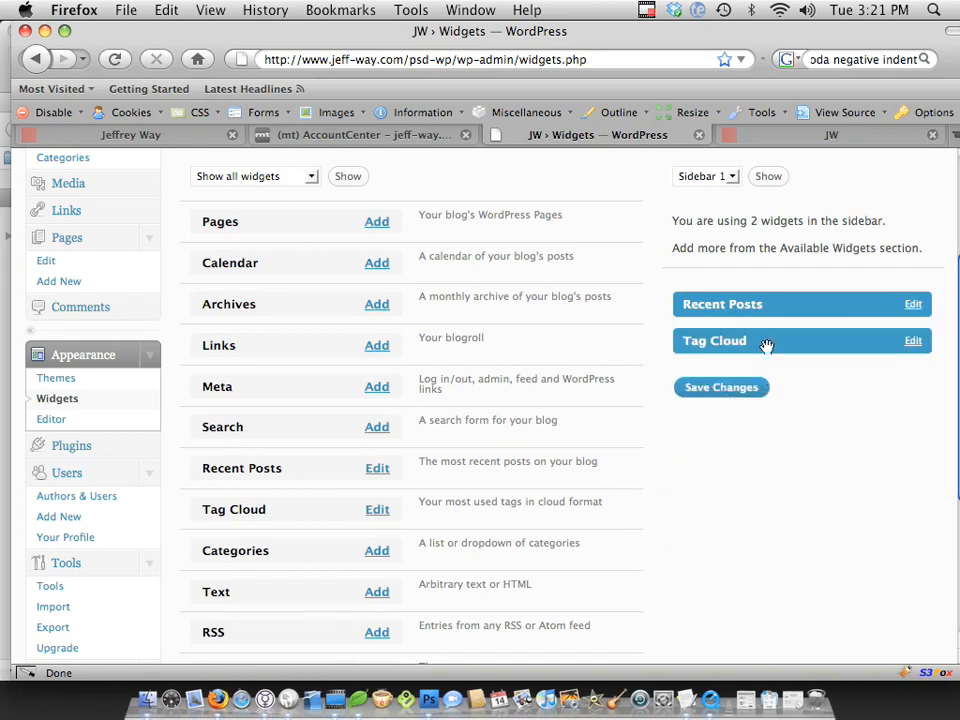
{"action": "left_click", "coordinate": [912, 340]}
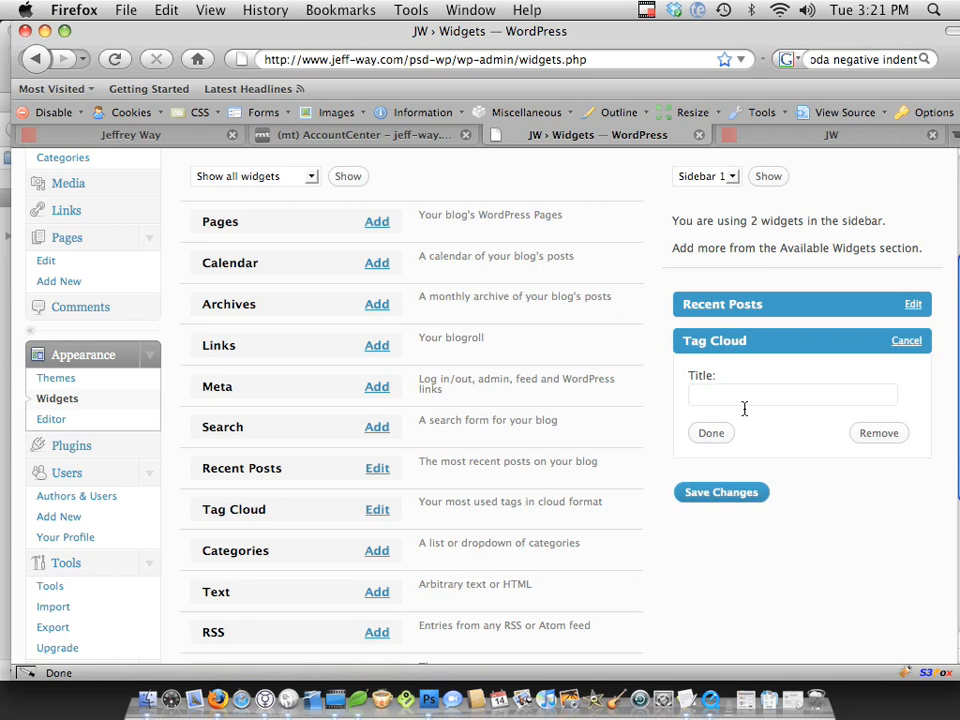
{"action": "left_click", "coordinate": [720, 492]}
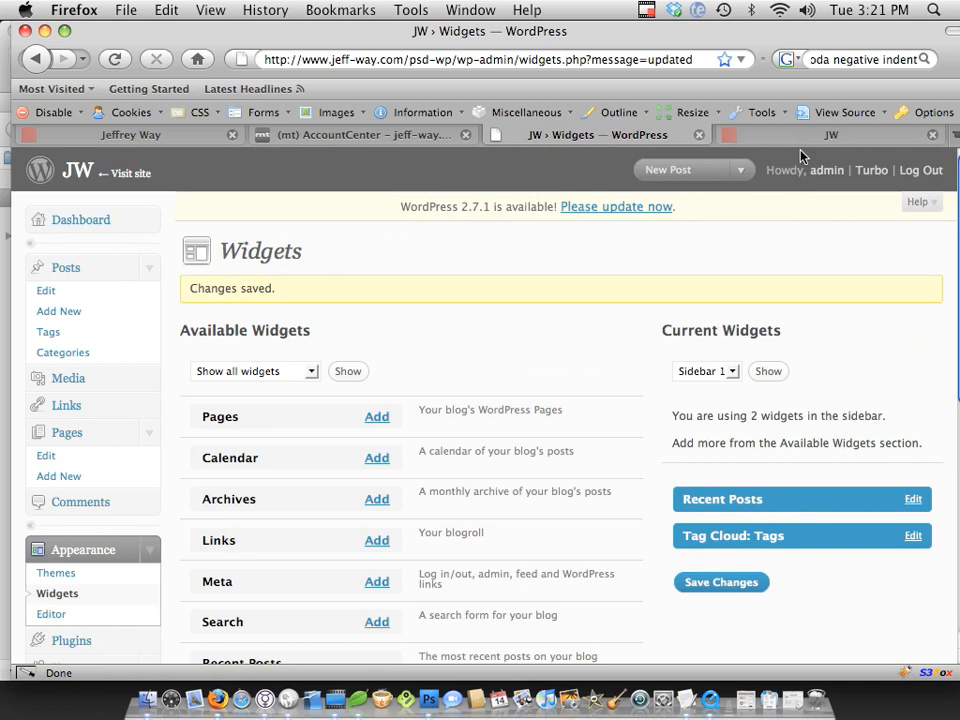
{"action": "left_click", "coordinate": [832, 136]}
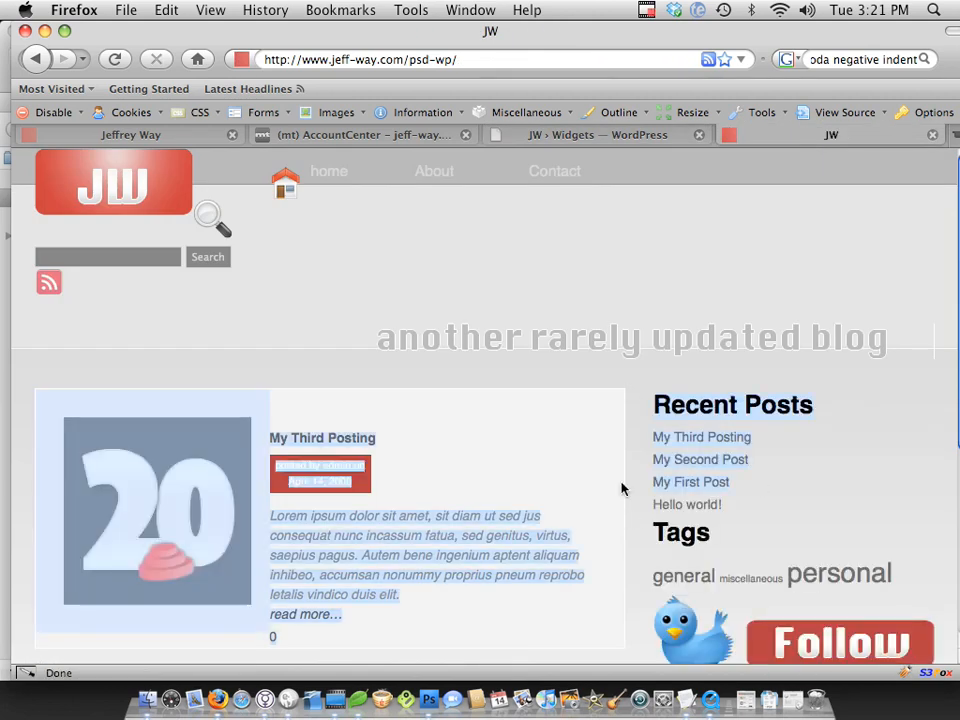
Inspect the Tags heading and expand the tag_cloud li to reveal the widget and widgettitle classes.
{"action": "scroll", "scroll_direction": "down", "scroll_amount": 3}
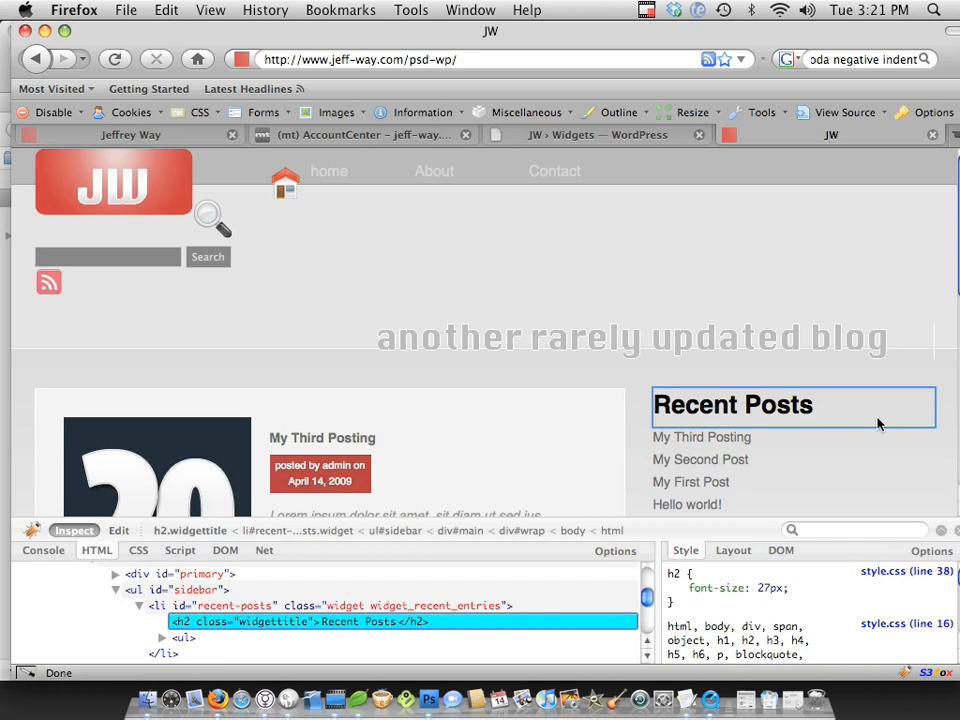
{"action": "mouse_move", "coordinate": [656, 424]}
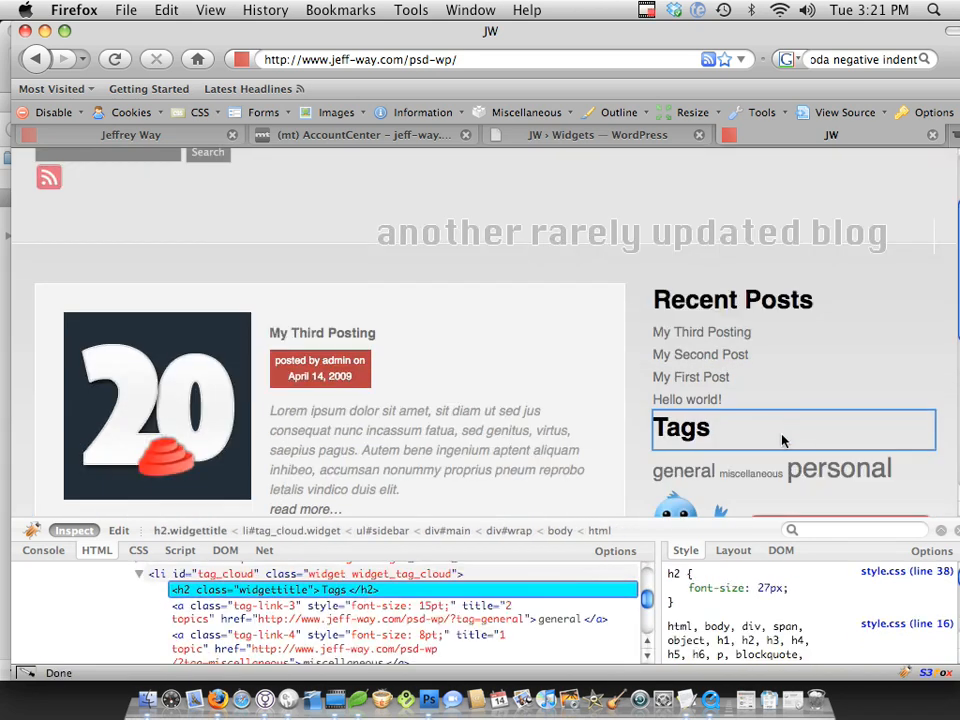
{"action": "left_click", "coordinate": [732, 300]}
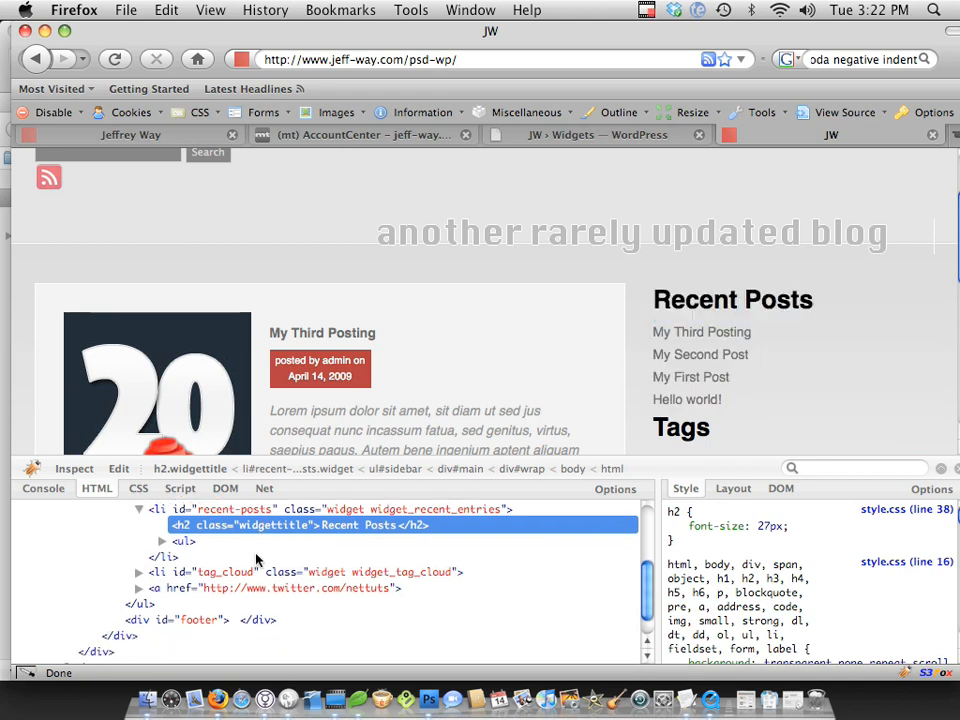
{"action": "left_click", "coordinate": [140, 572]}
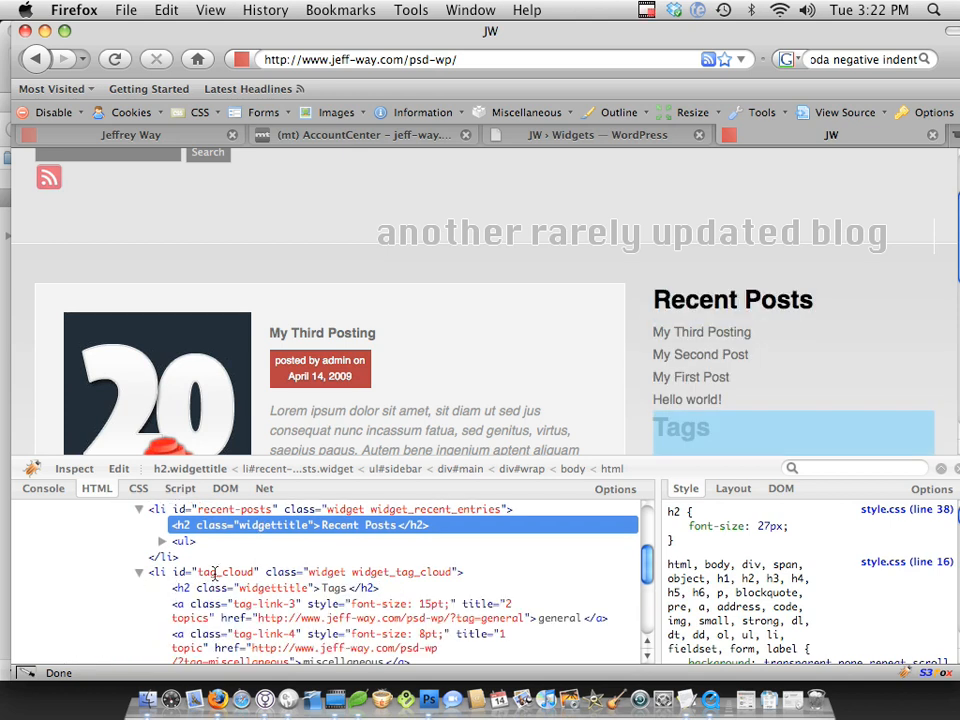
{"action": "left_click", "coordinate": [300, 524]}
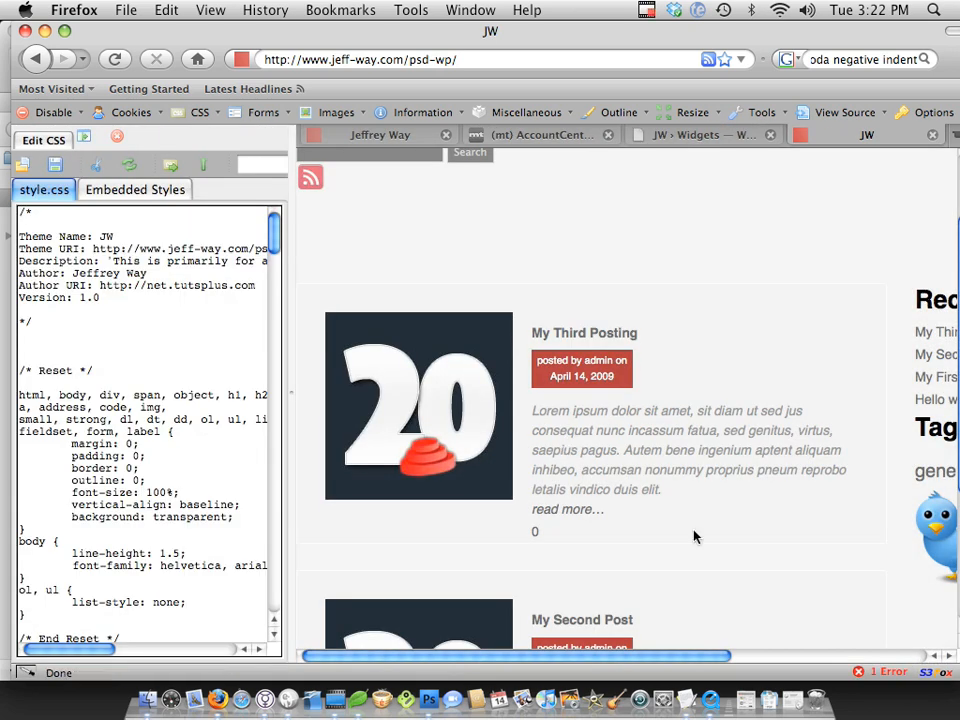
In Edit CSS, find the .secondaryBox rule and rename it to .widget.
{"action": "scroll", "scroll_direction": "right", "scroll_amount": 3}
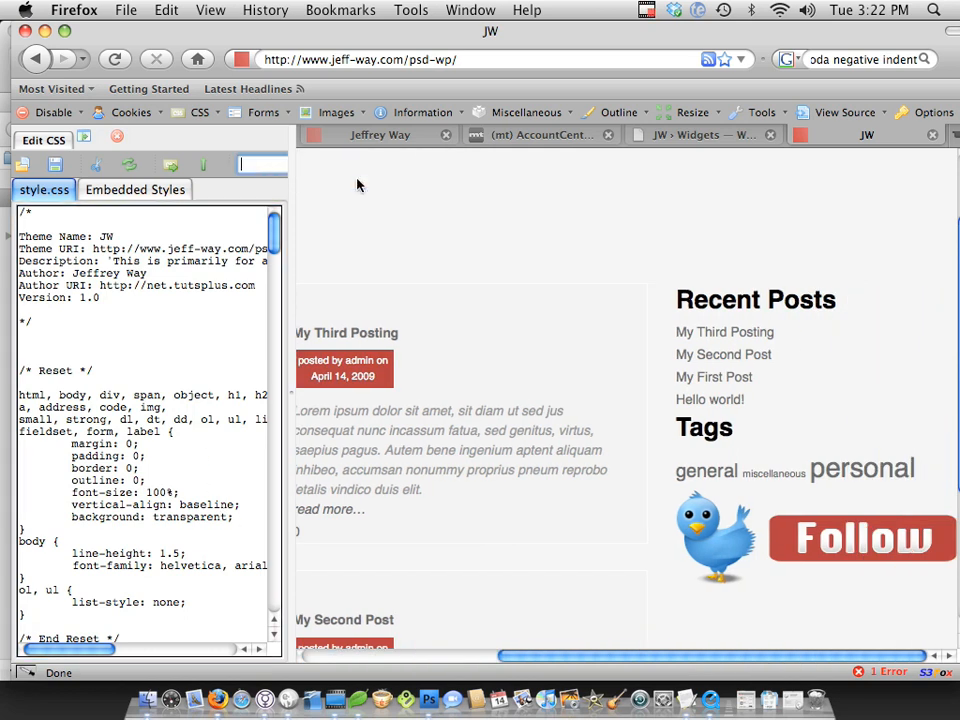
{"action": "type", "text": "secondar"}
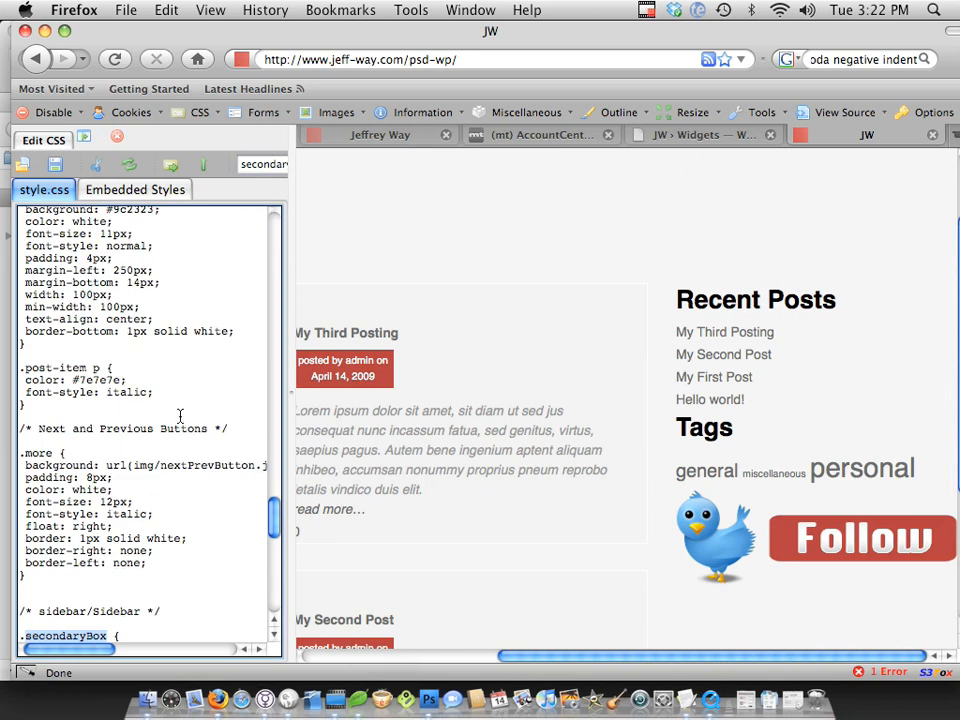
{"action": "scroll", "scroll_direction": "down", "scroll_amount": 3}
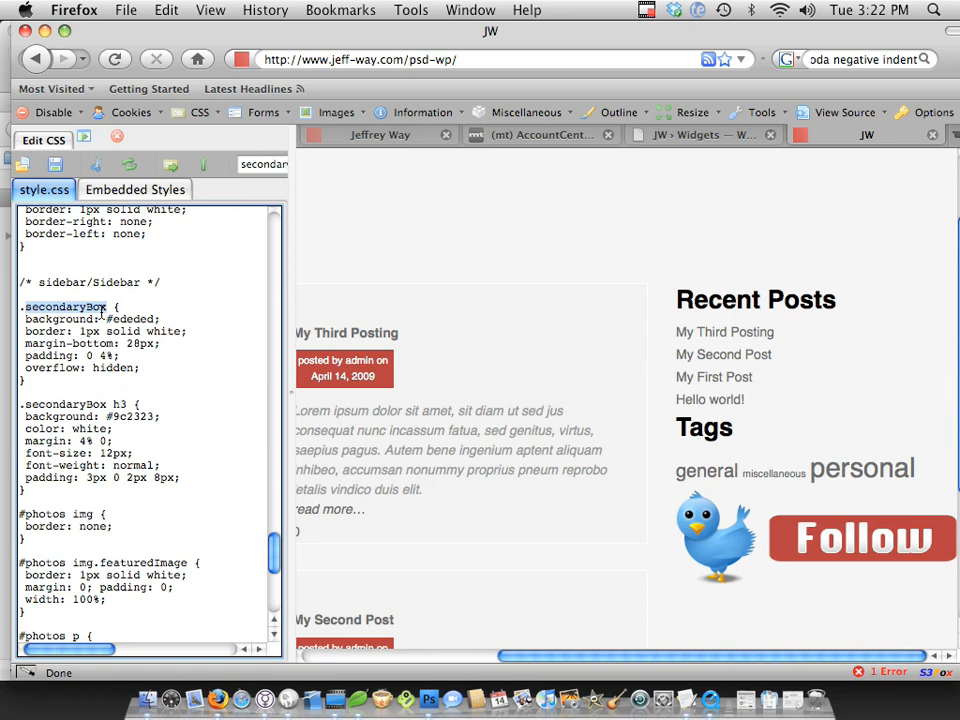
{"action": "type", "text": ".widget h3 {"}
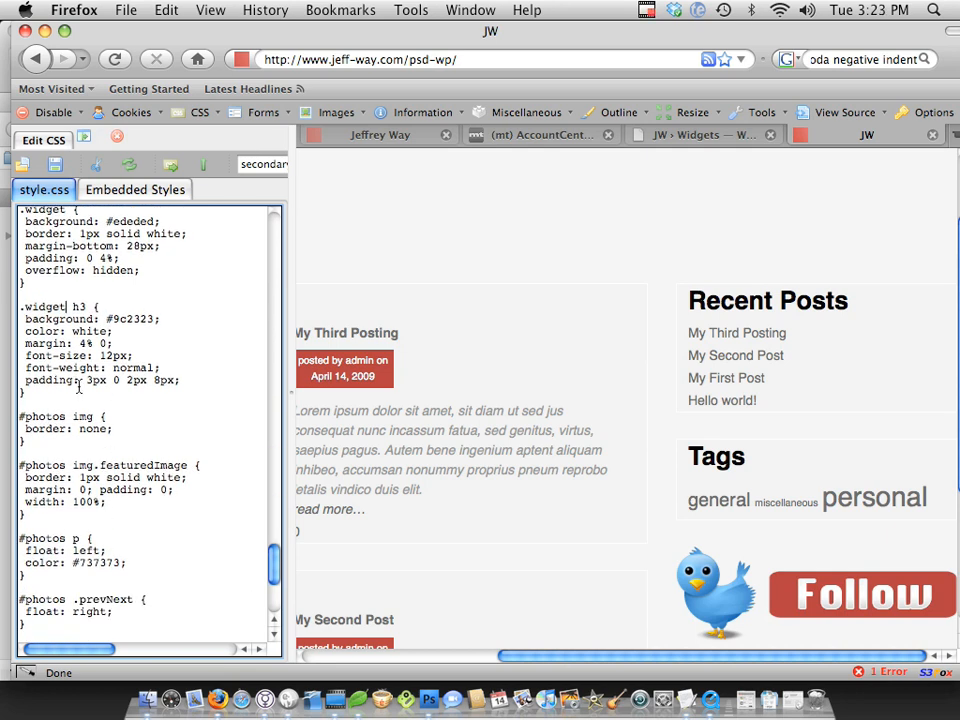
Change the heading and list rules to .widget h2 and .widget ul li so the widgets get red bars and bordered lists.
{"action": "scroll", "scroll_direction": "down", "scroll_amount": 3}
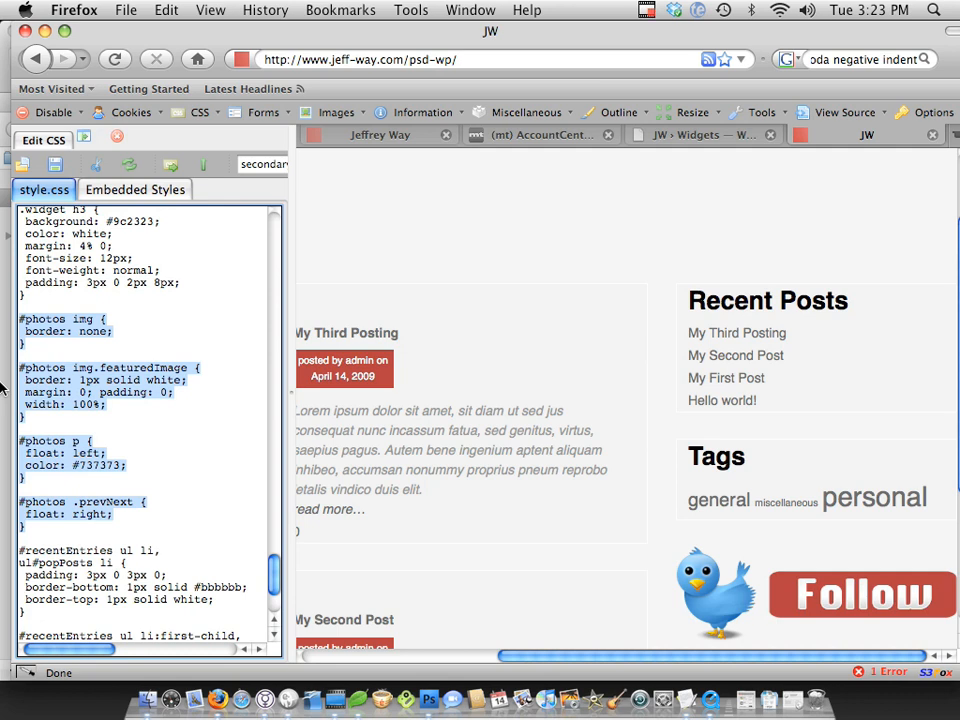
{"action": "scroll", "scroll_direction": "down", "scroll_amount": 3}
{"action": "type", "text": ".widget"}
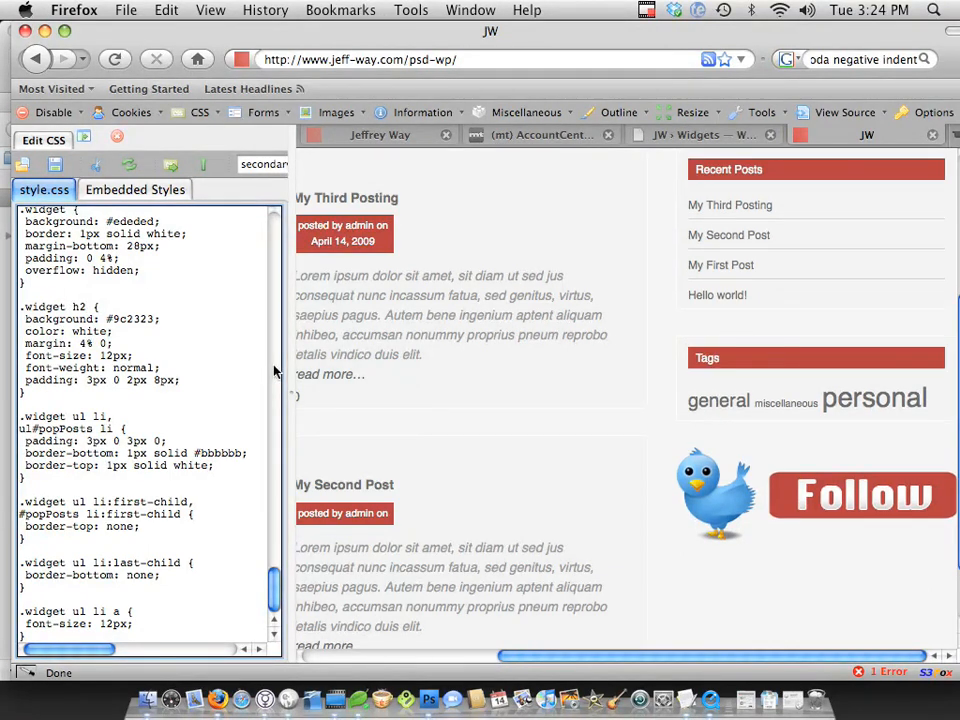
{"action": "scroll", "scroll_direction": "up", "scroll_amount": 3}
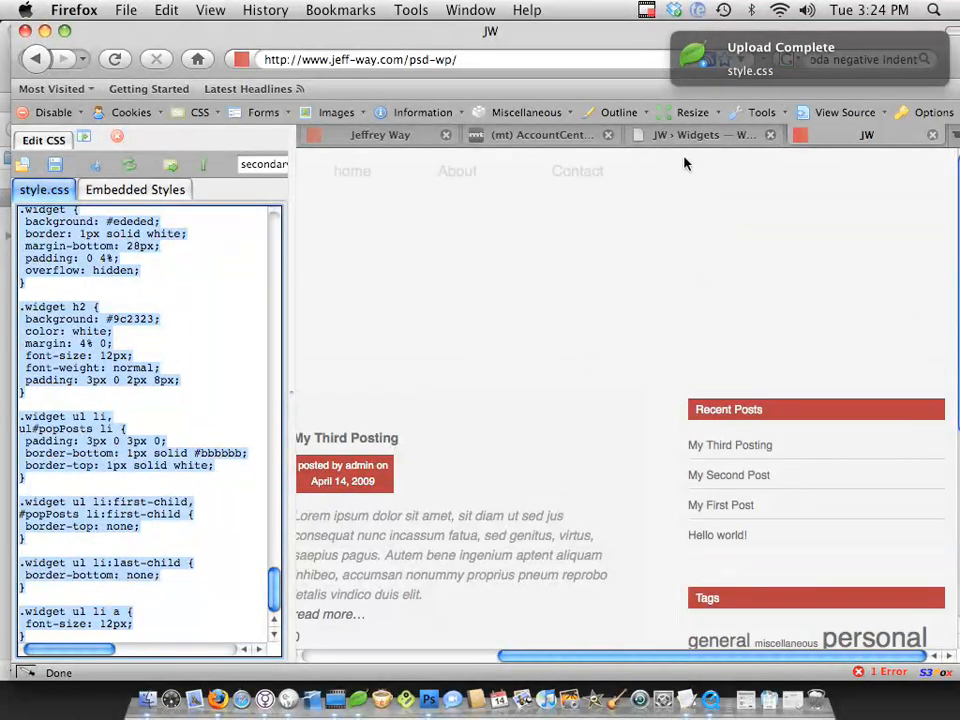
Close the live CSS editor and reload the blog to show the uploaded widget styling.
{"action": "left_click", "coordinate": [114, 60]}
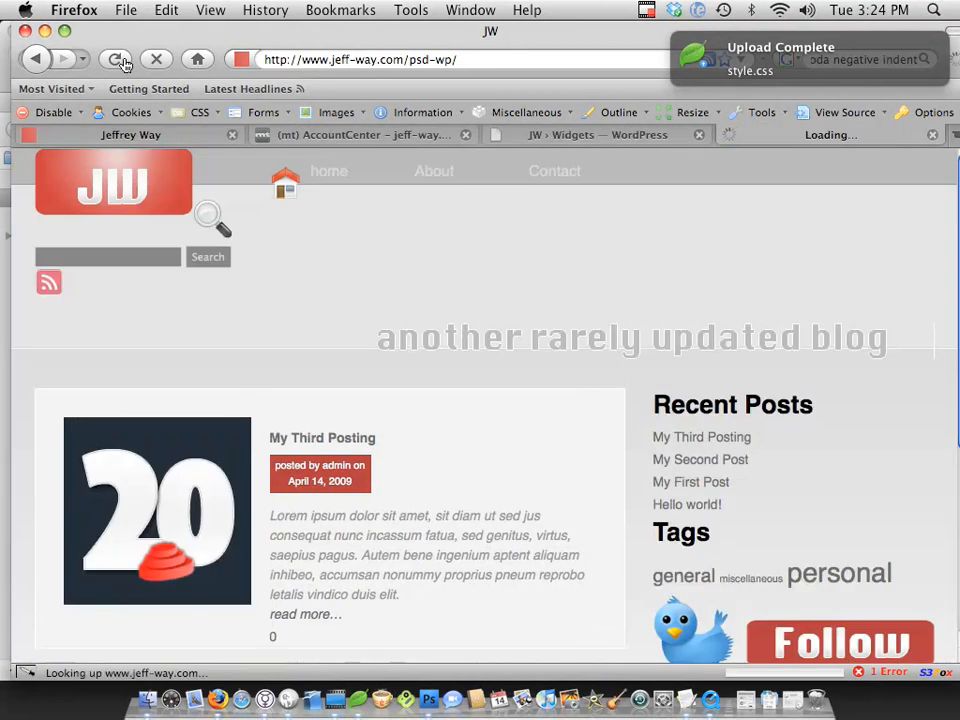
{"action": "left_click", "coordinate": [114, 60]}
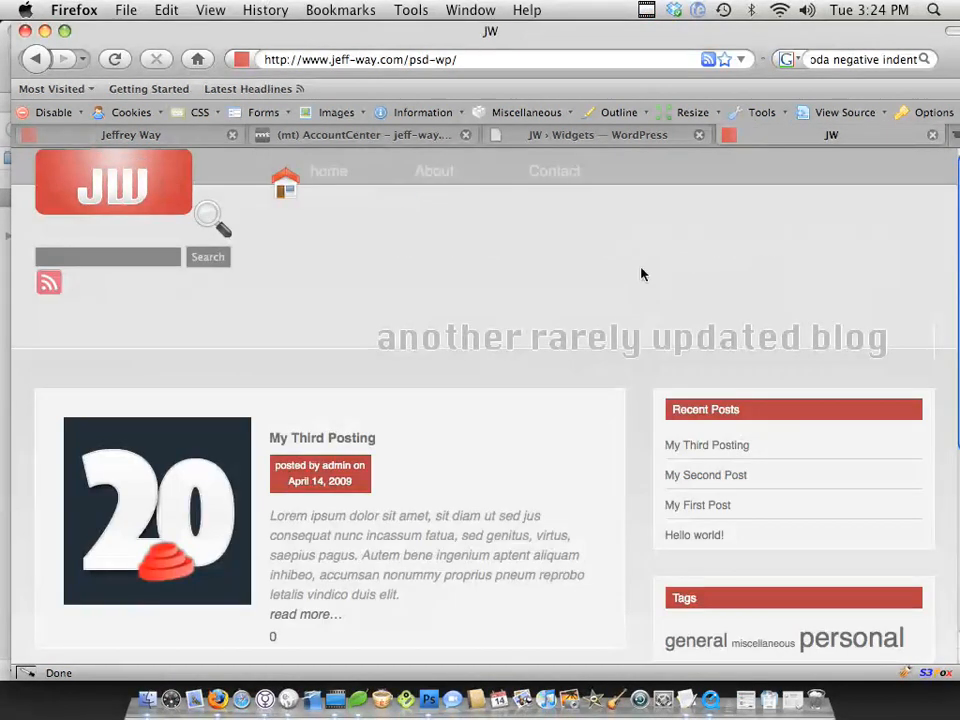
{"action": "mouse_move", "coordinate": [156, 272]}
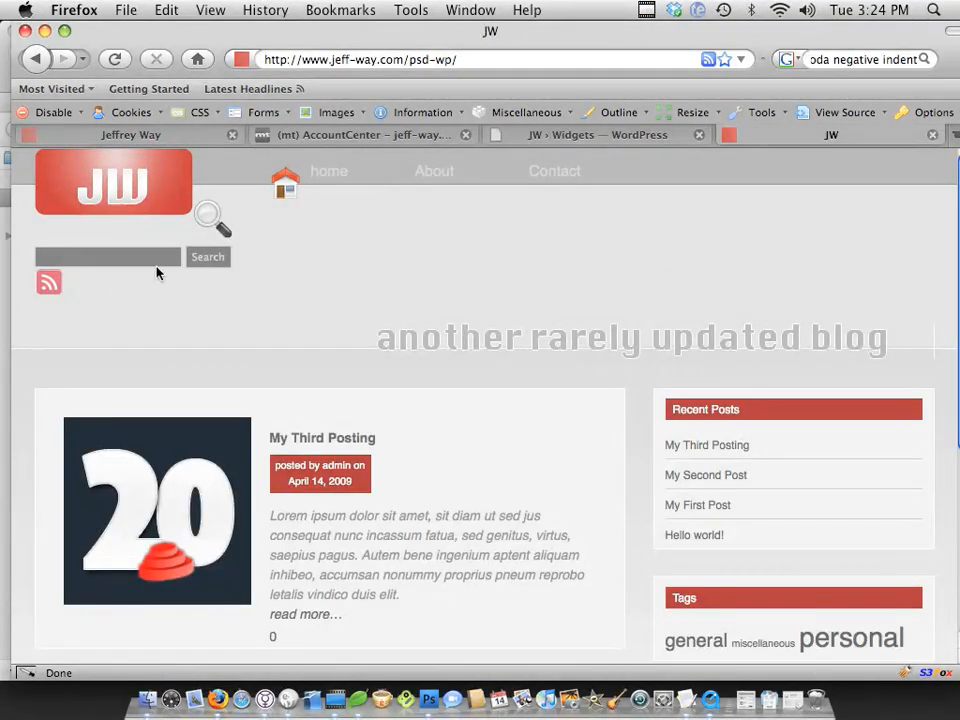